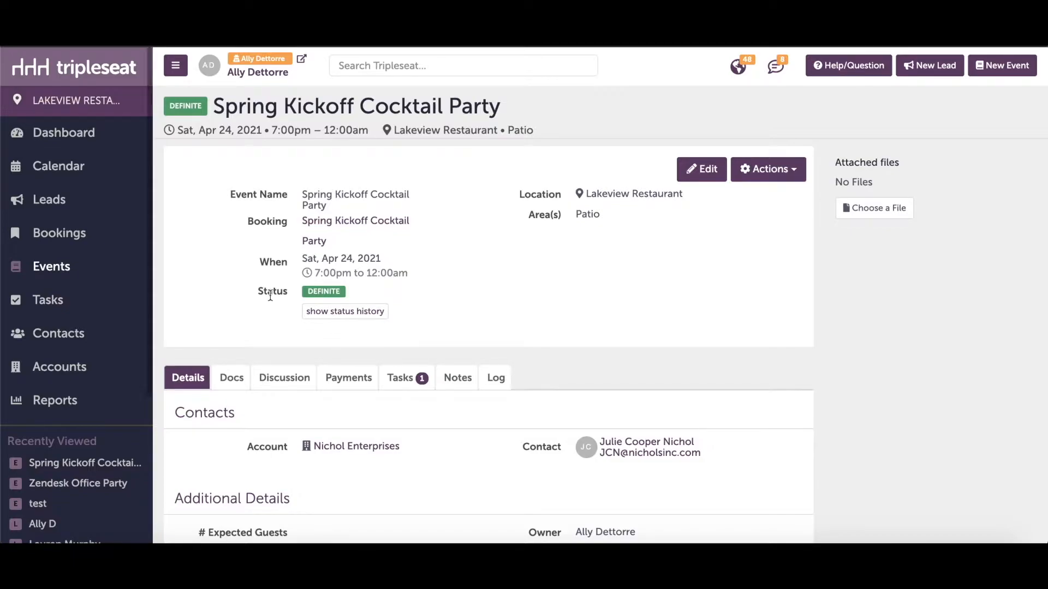
pyautogui.moveTo(253, 306)
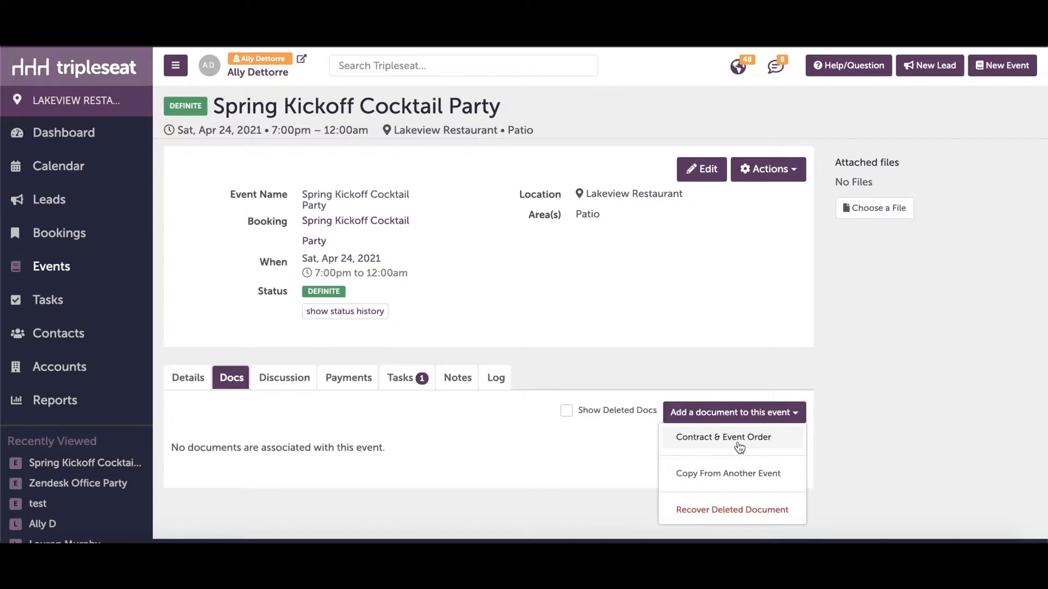
# Step: Start a Contract & Event Order draft and review its sections down to Terms & Conditions
pyautogui.click(722, 437)
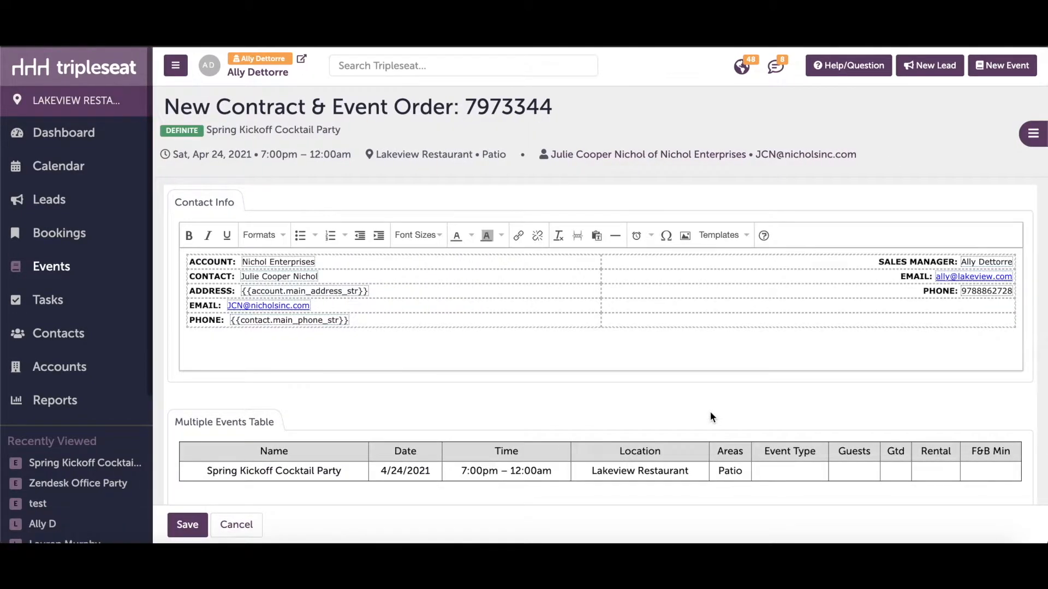
pyautogui.scroll(-3)
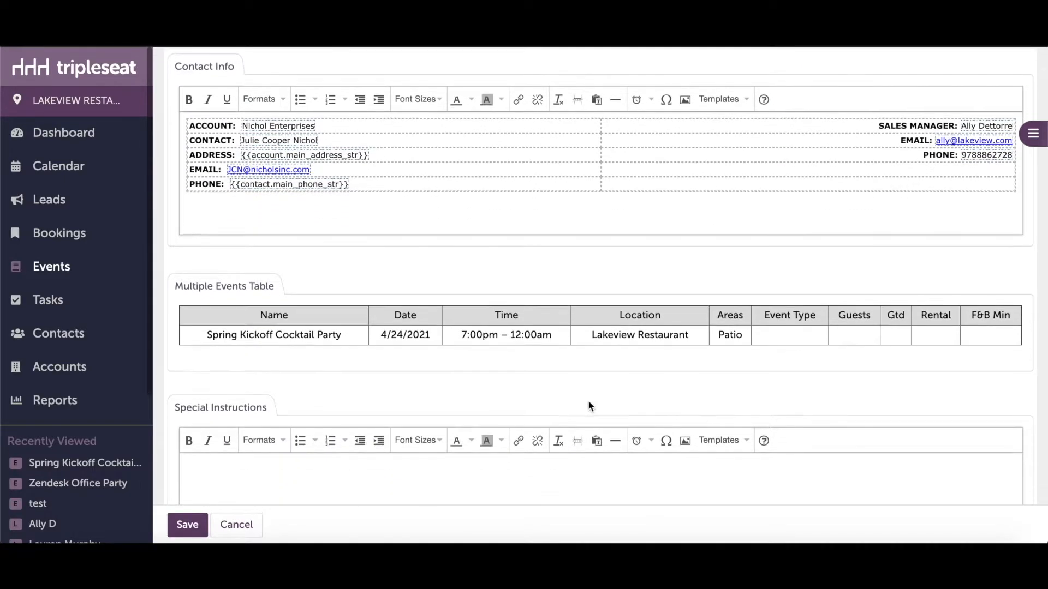
pyautogui.scroll(-3)
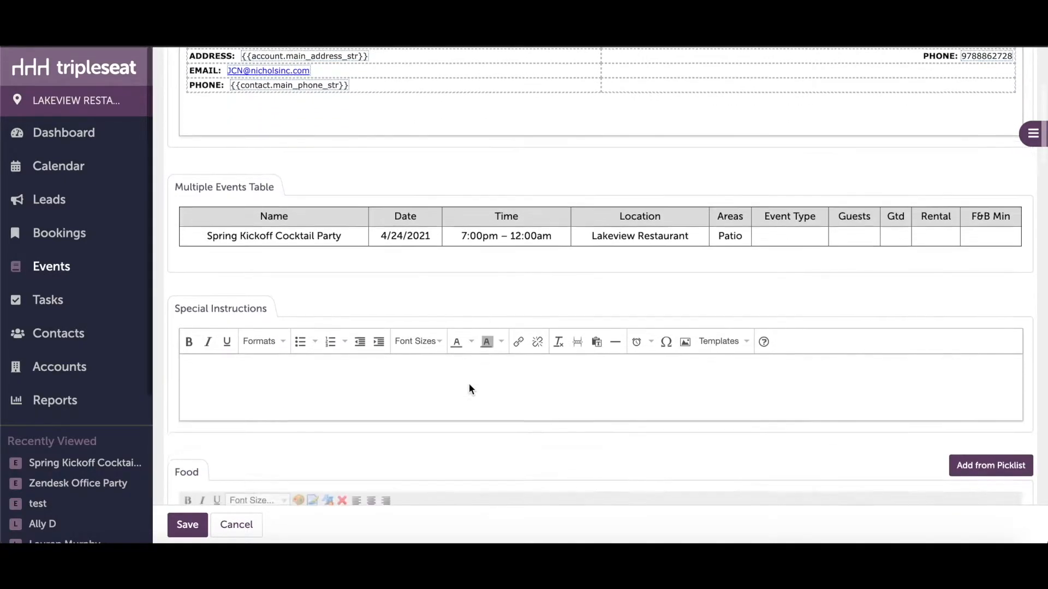
pyautogui.scroll(-3)
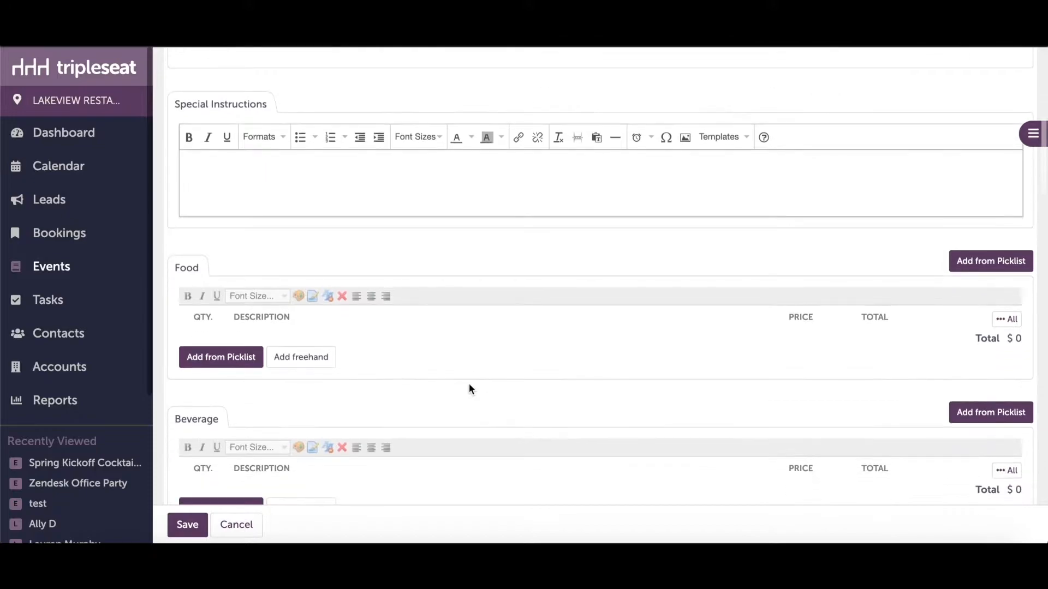
pyautogui.scroll(-3)
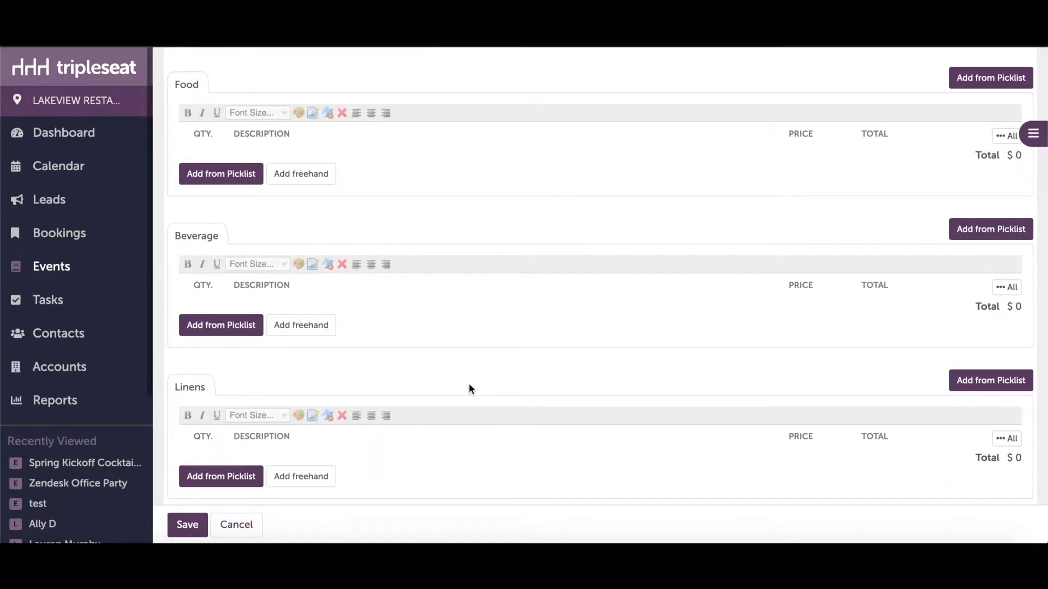
pyautogui.scroll(-3)
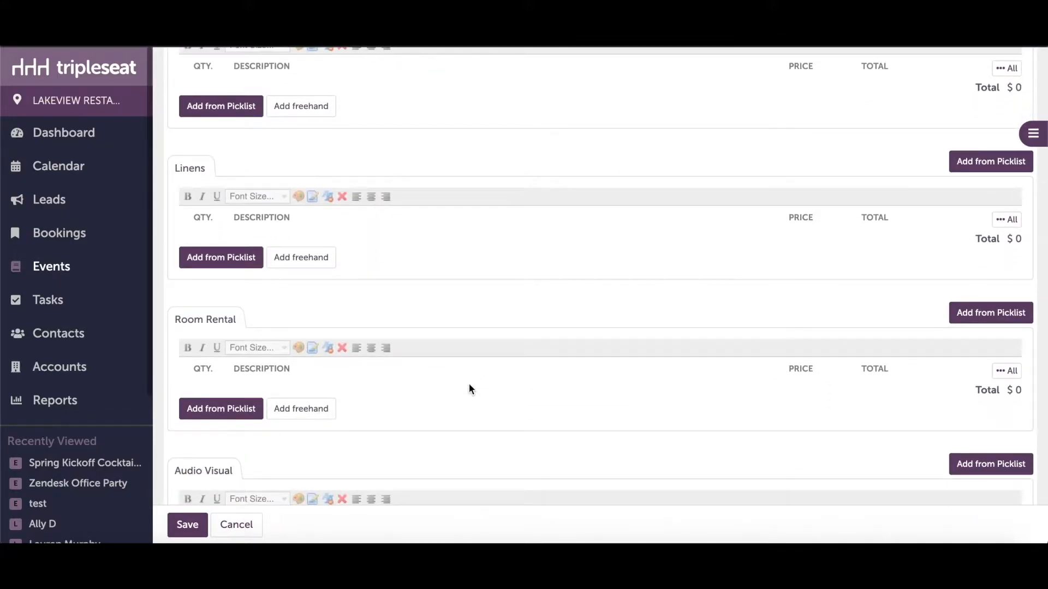
pyautogui.scroll(-3)
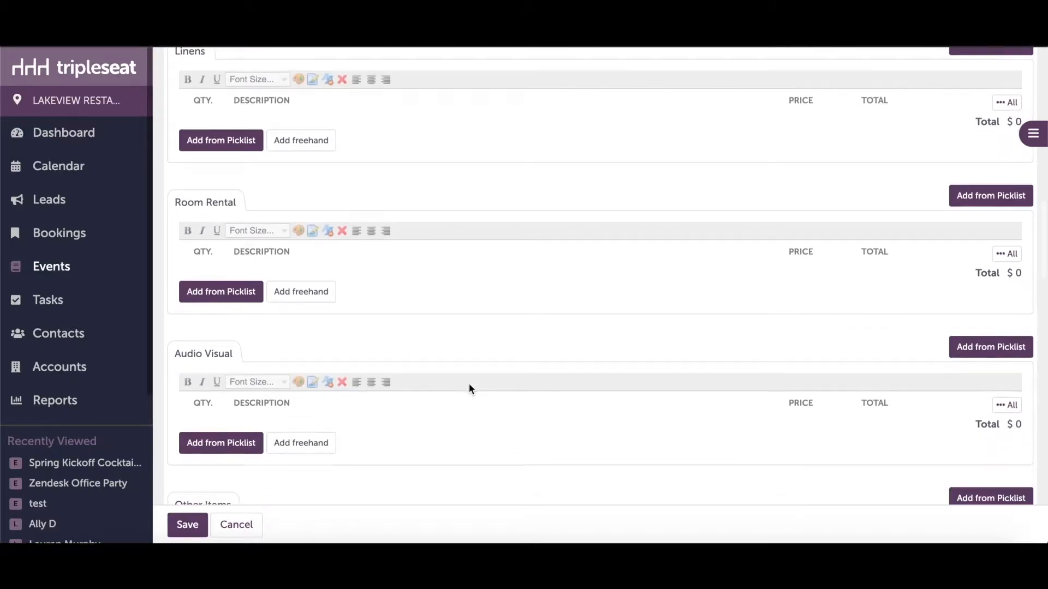
pyautogui.scroll(-3)
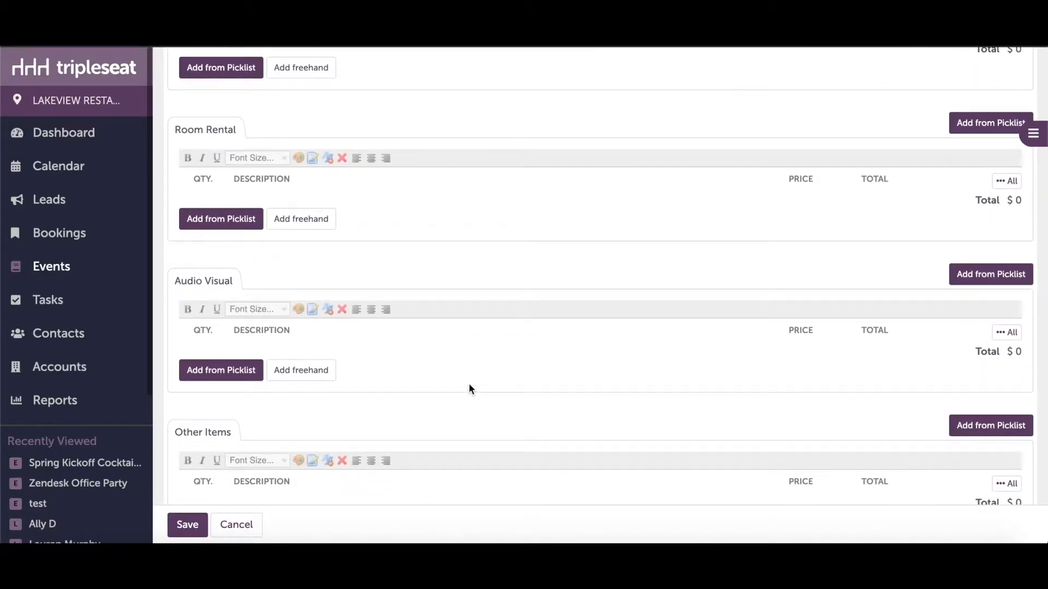
pyautogui.scroll(-3)
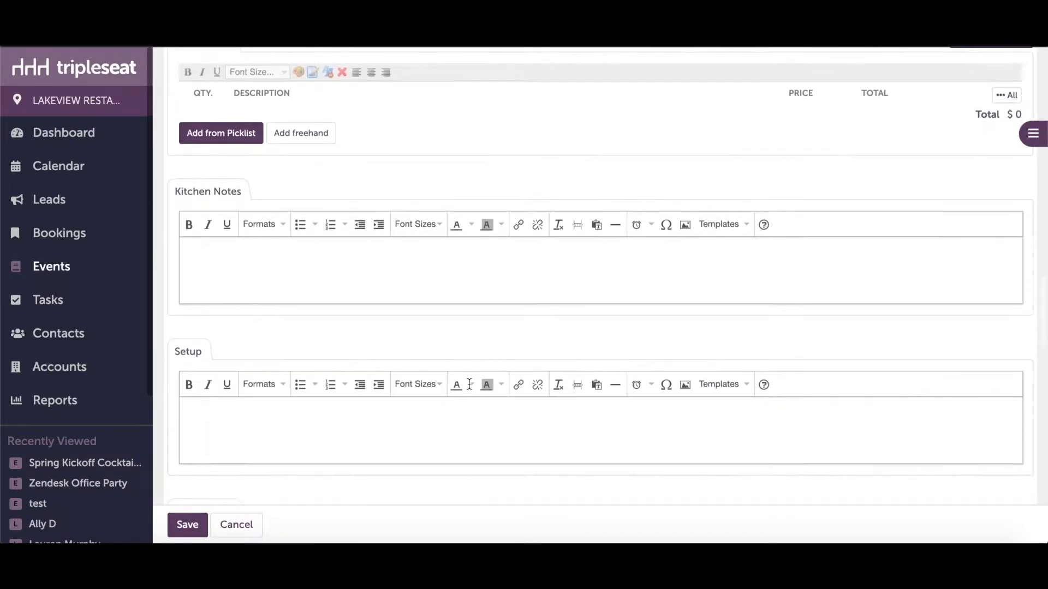
pyautogui.scroll(-3)
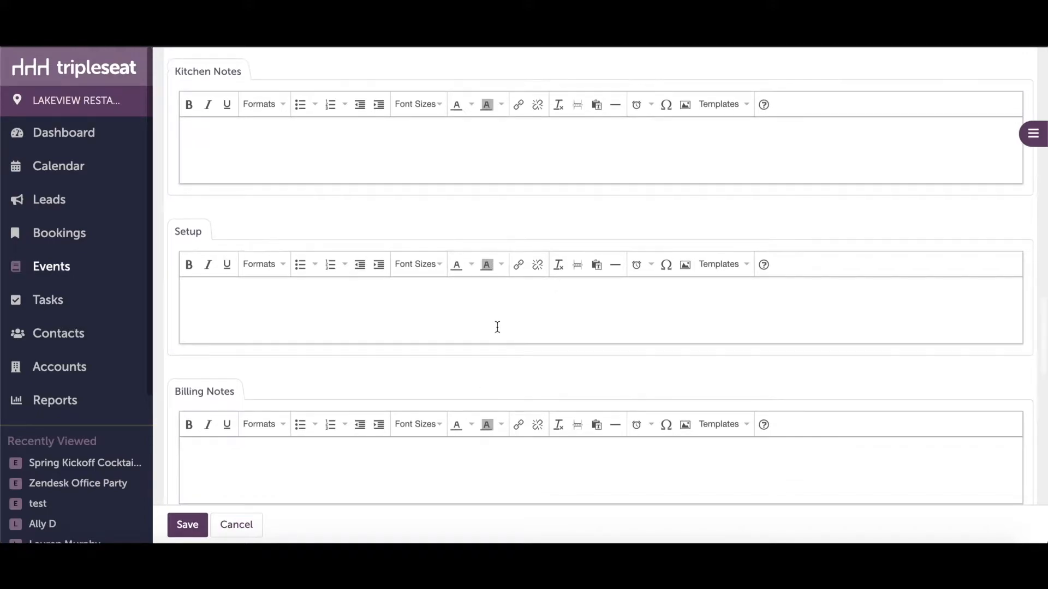
pyautogui.scroll(-3)
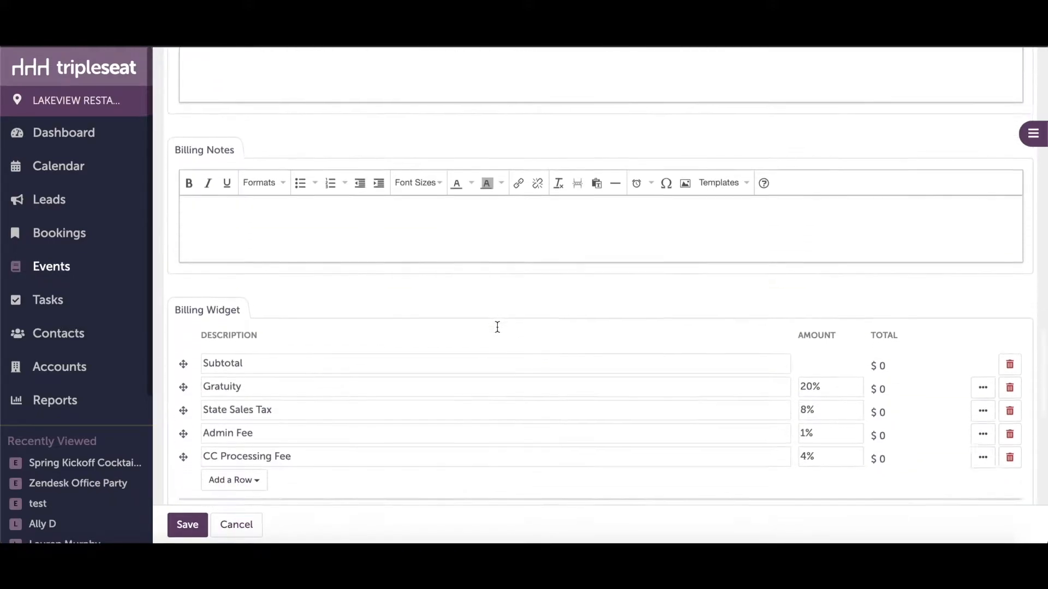
pyautogui.scroll(-3)
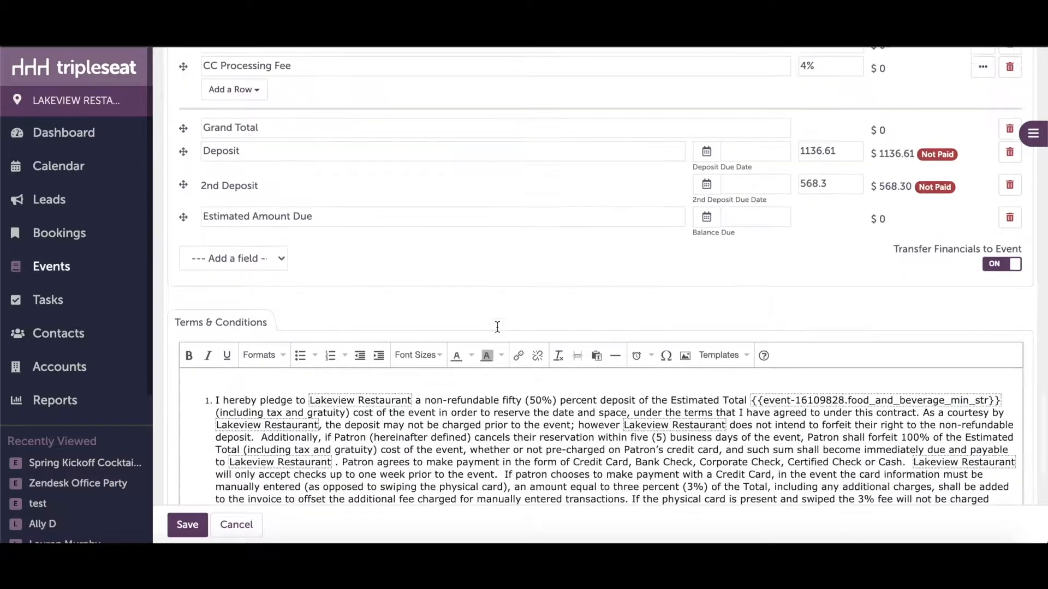
pyautogui.scroll(-3)
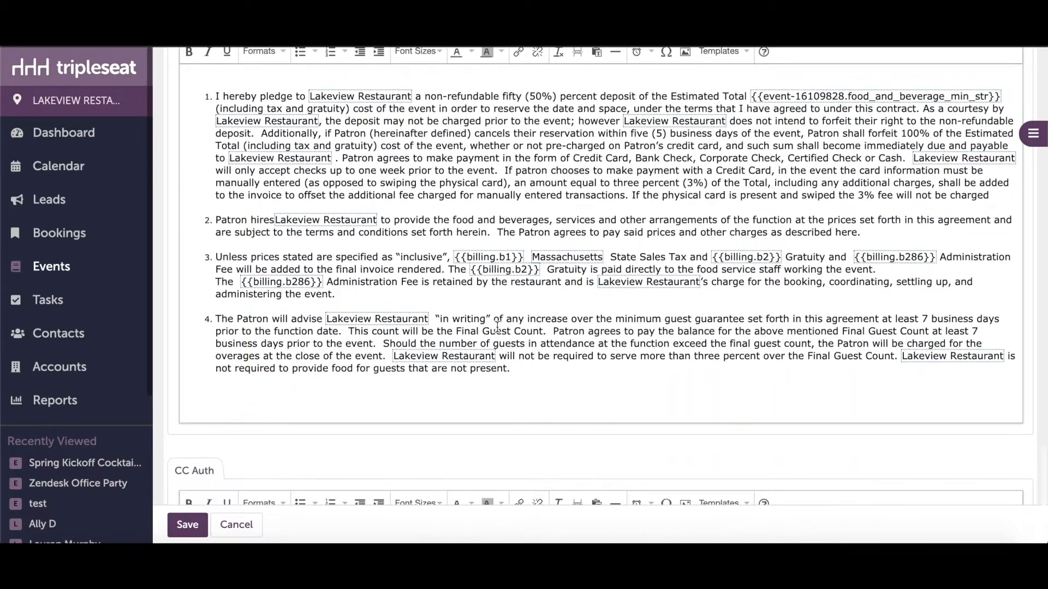
# Step: Save the new Contract & Event Order to the event's documents
pyautogui.click(187, 525)
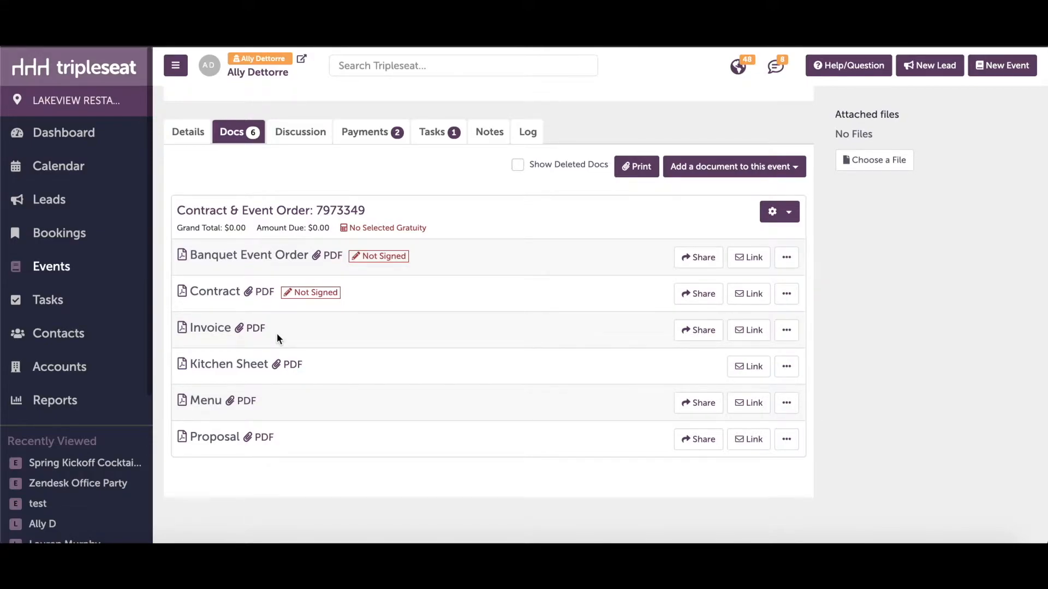
pyautogui.moveTo(58, 333)
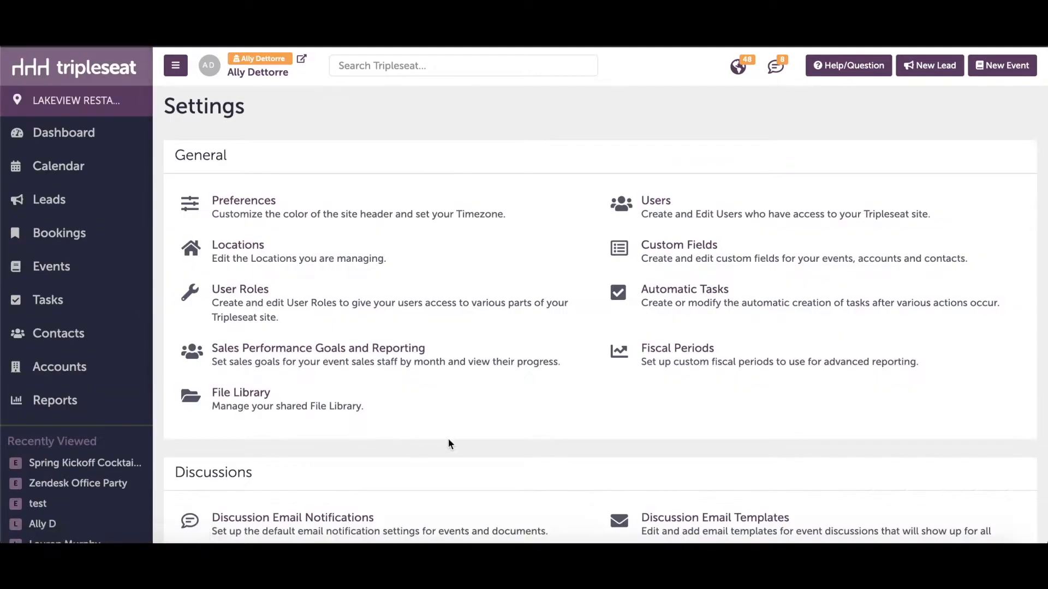
# Step: Go to the Documents settings listing the Contract & Event Order SmartDocs template
pyautogui.scroll(-3)
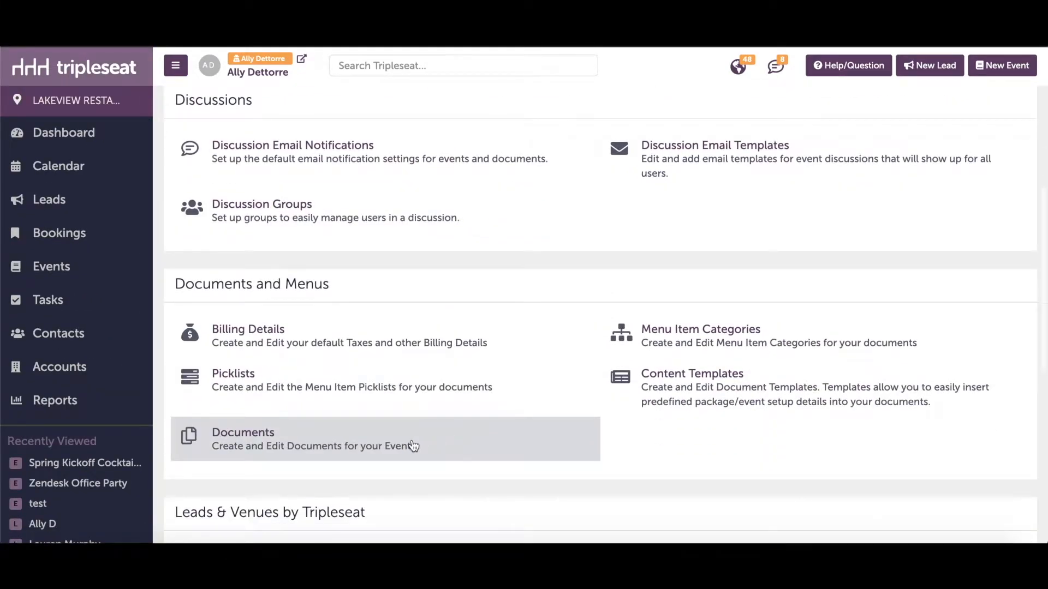
pyautogui.click(242, 438)
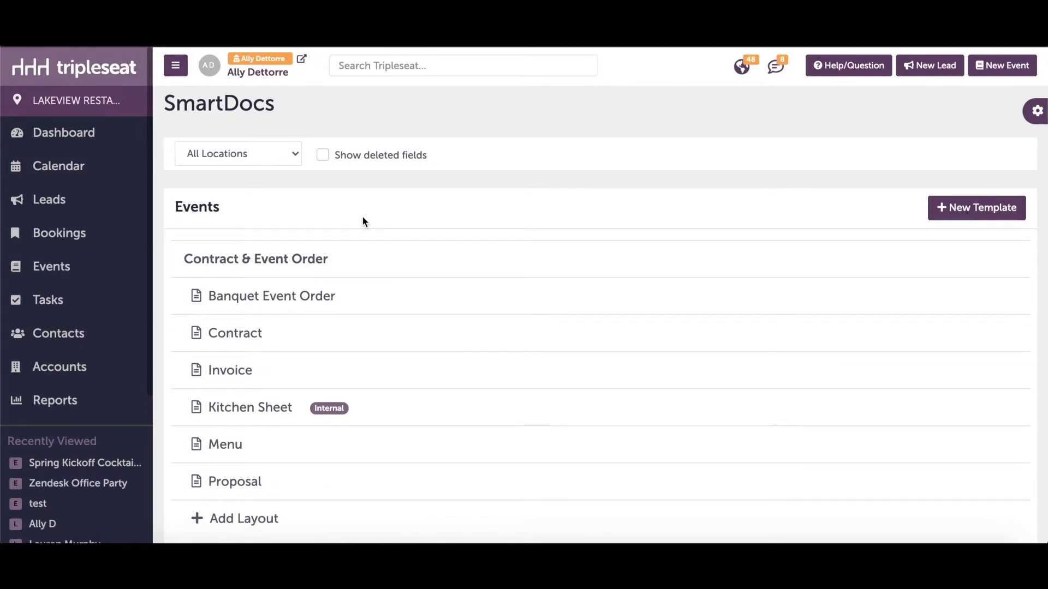
pyautogui.moveTo(431, 259)
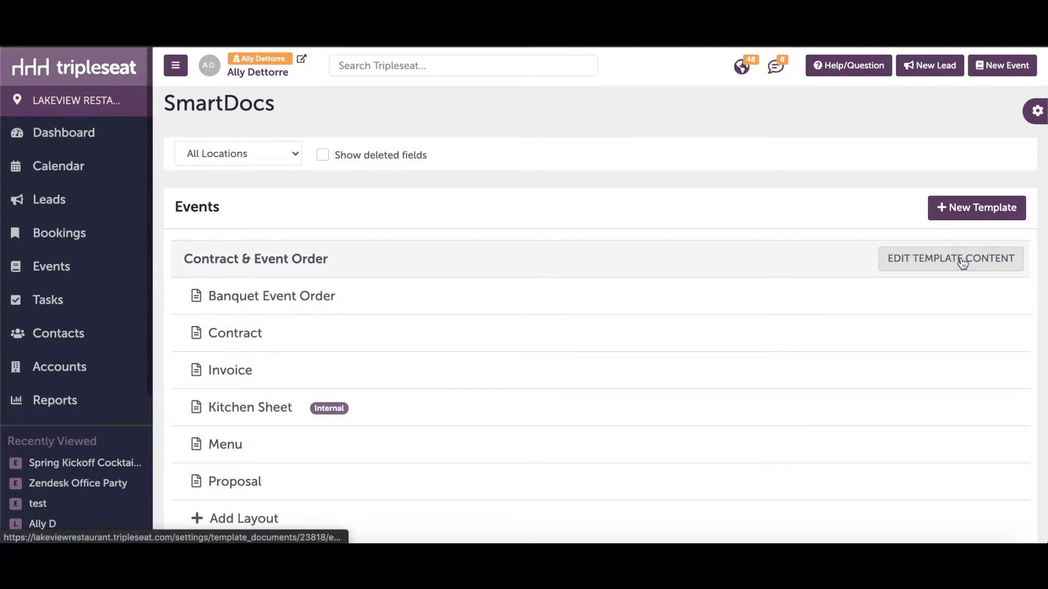
# Step: Edit the Contract & Event Order template content and review its Terms & Conditions field
pyautogui.click(950, 259)
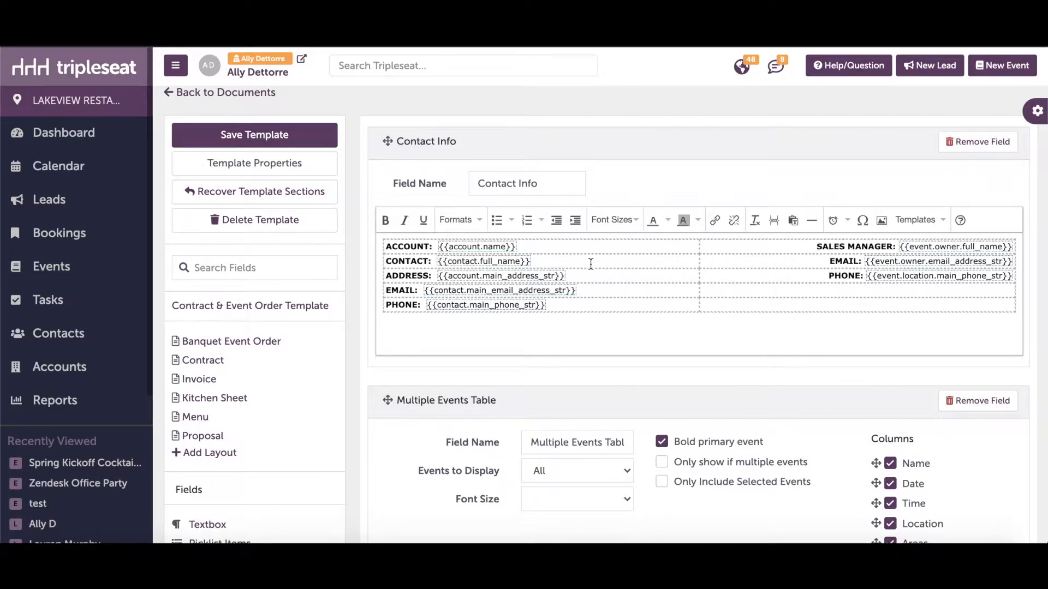
pyautogui.scroll(-3)
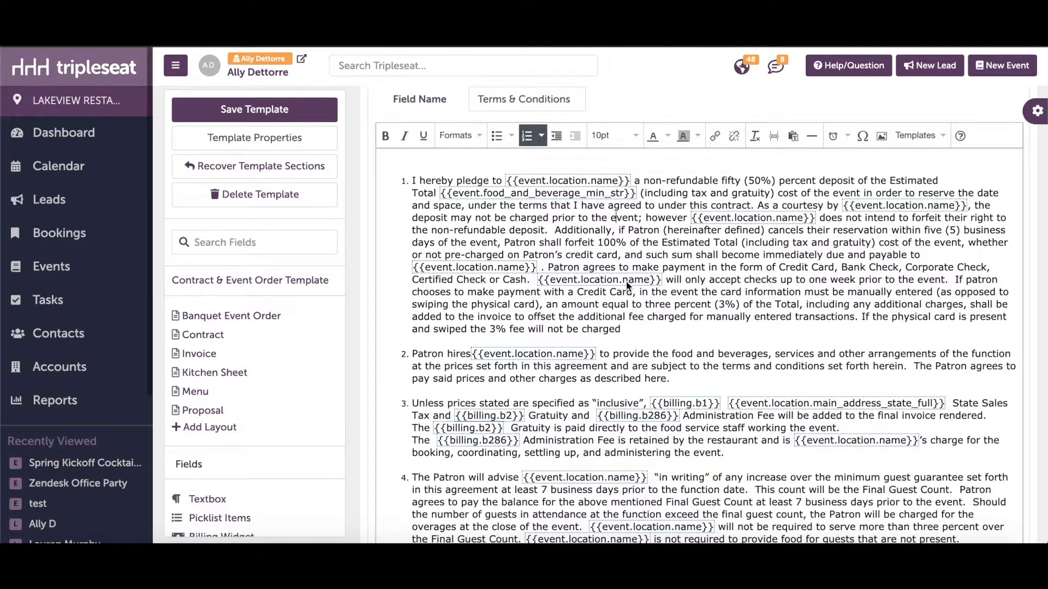
pyautogui.moveTo(618, 302)
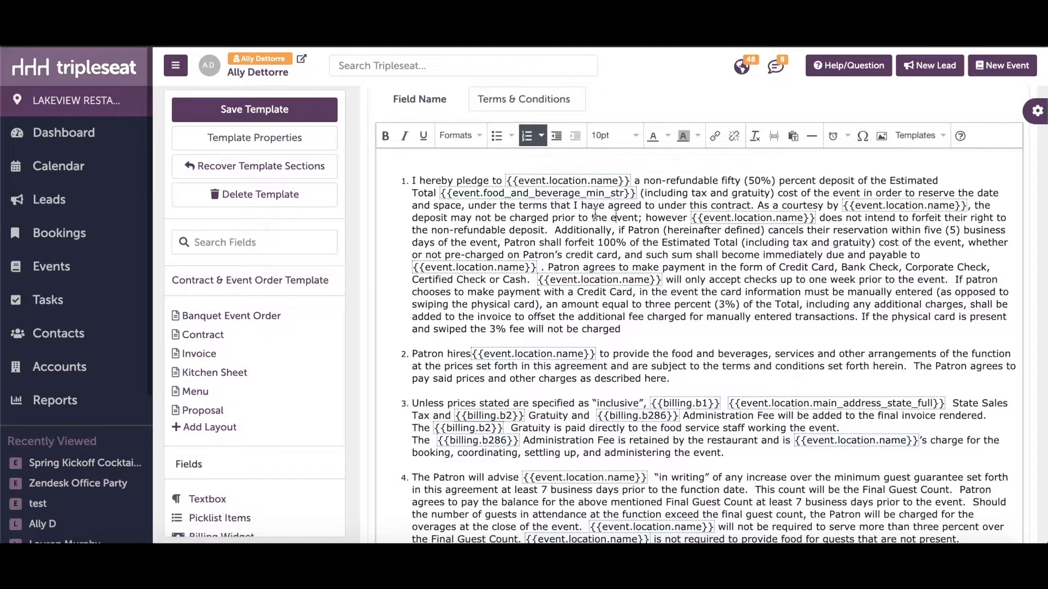
pyautogui.rightClick(565, 180)
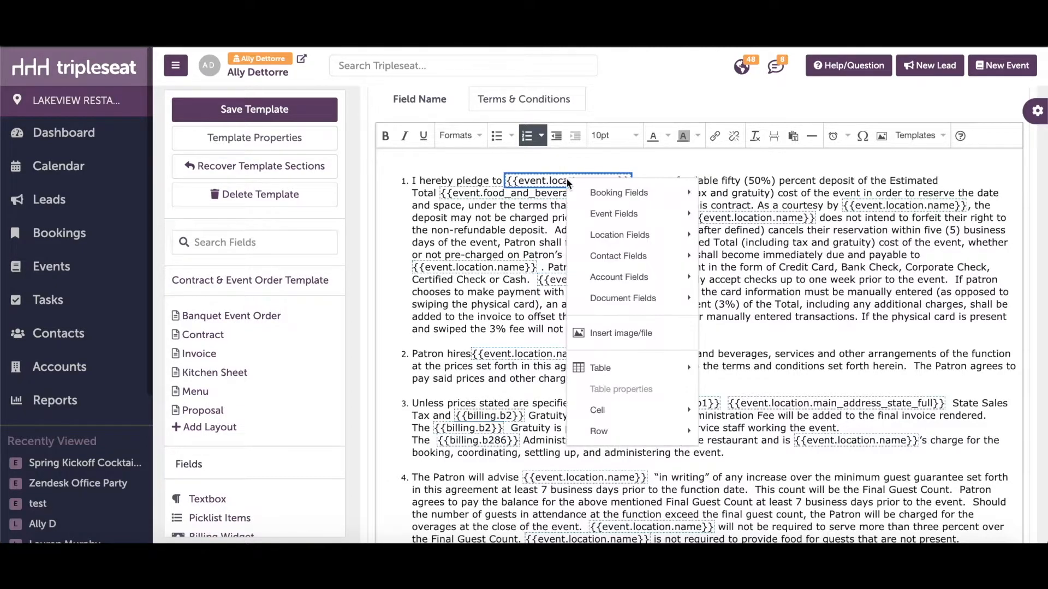
pyautogui.moveTo(612, 213)
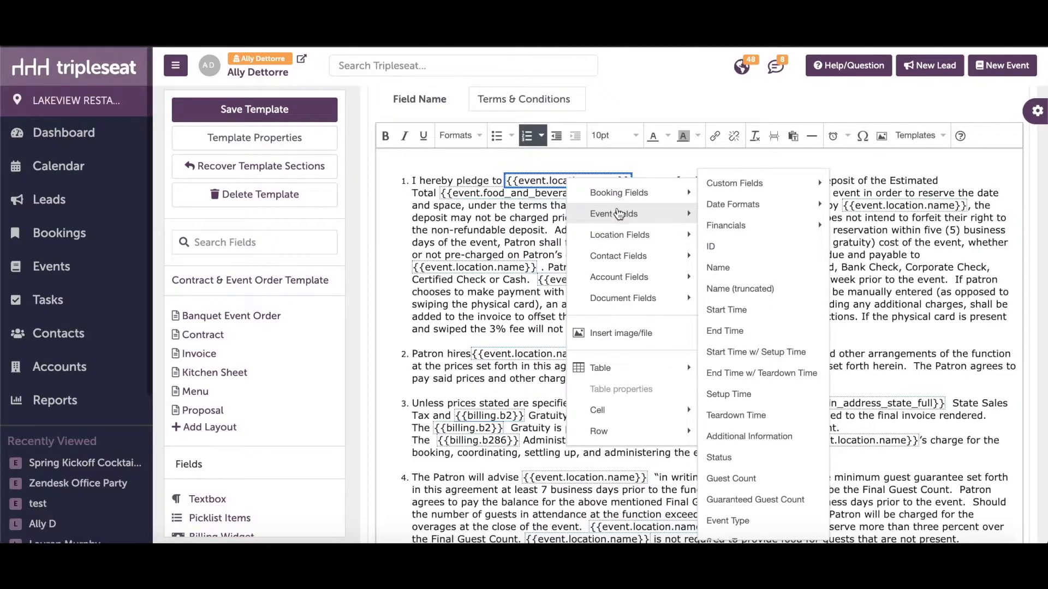
pyautogui.moveTo(677, 219)
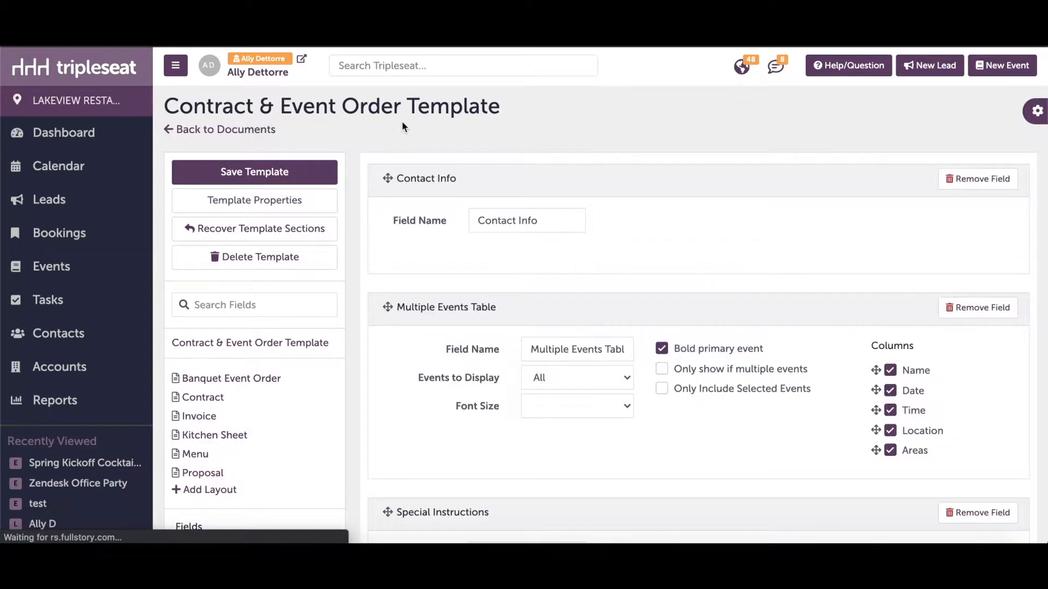
# Step: Review template properties, keeping the name and Lakeview Grill assigned
pyautogui.click(254, 199)
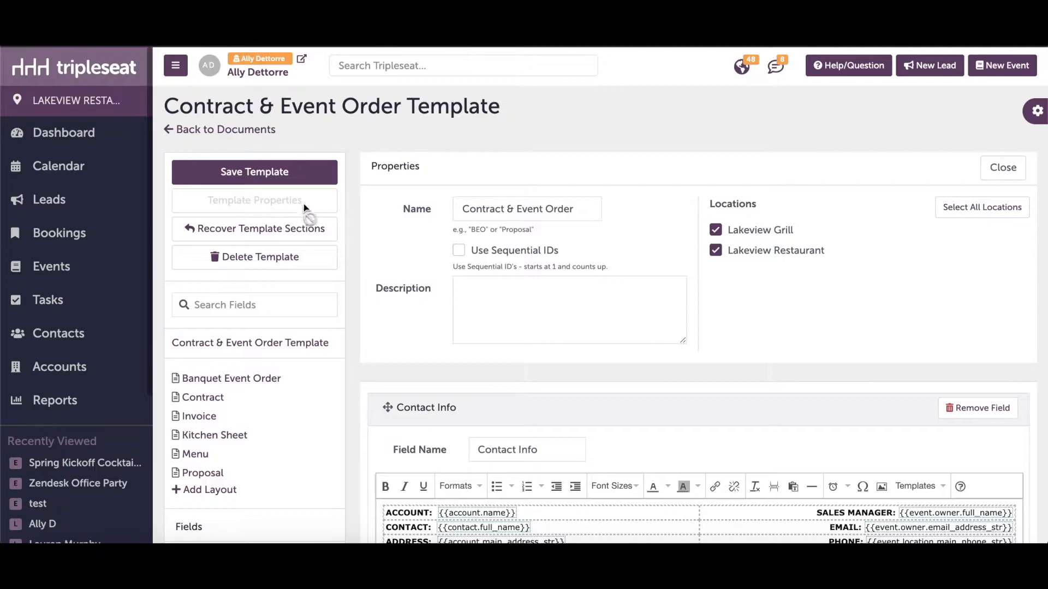
pyautogui.tripleClick(526, 208)
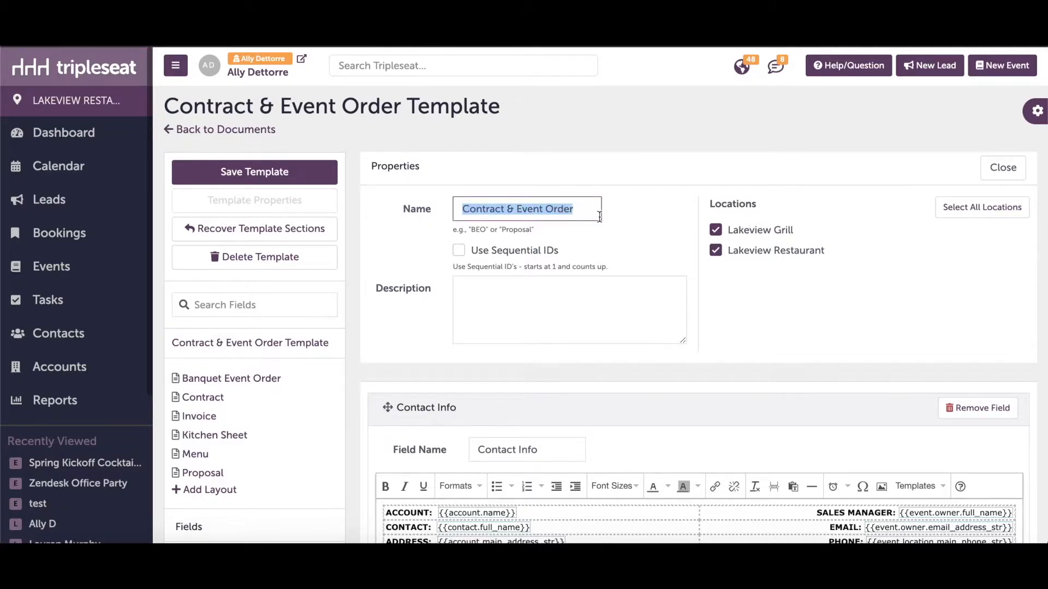
pyautogui.click(715, 231)
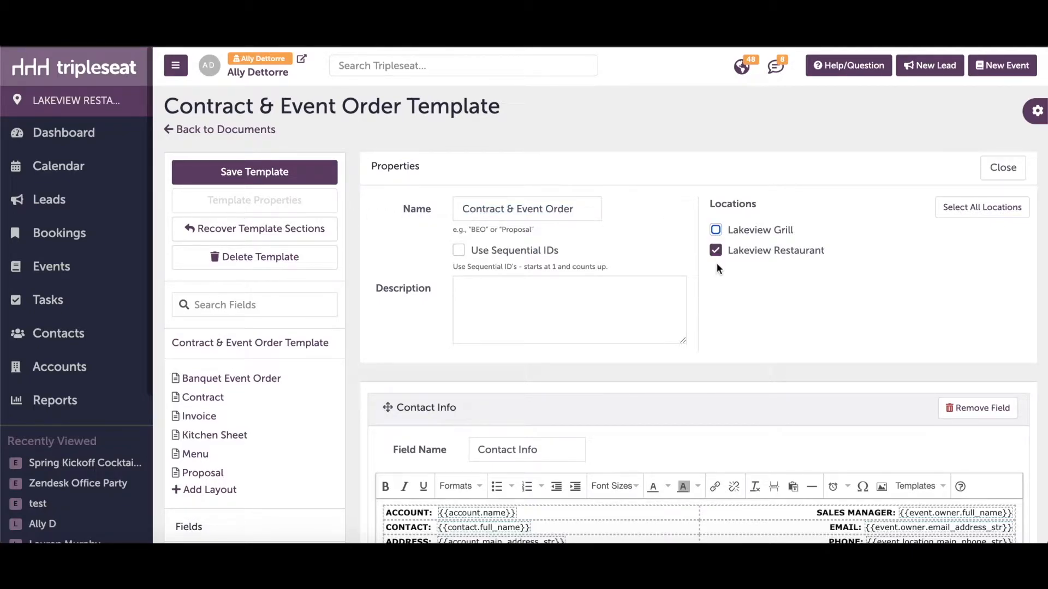
pyautogui.click(715, 230)
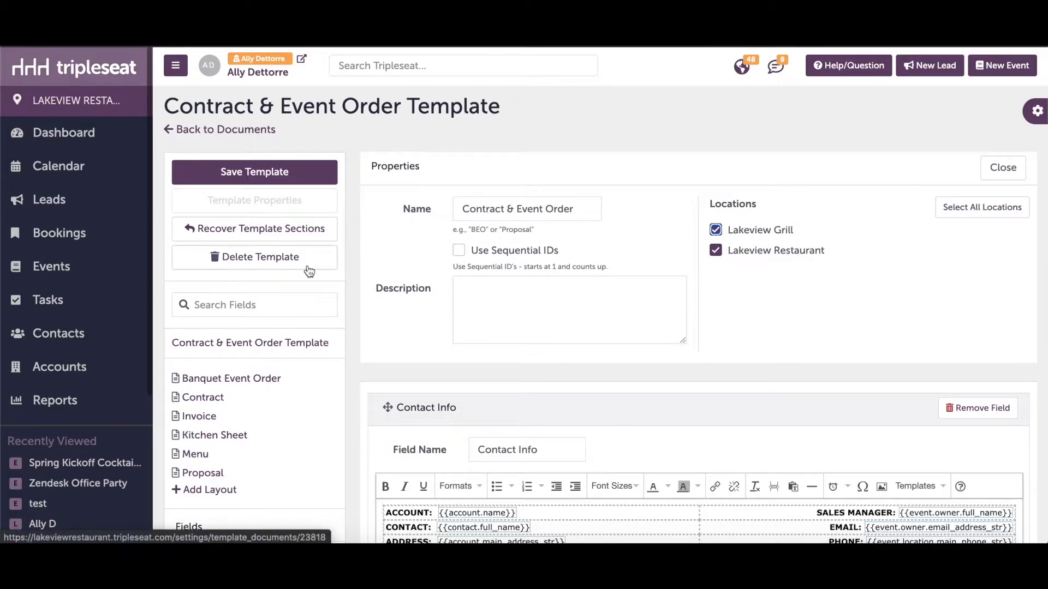
pyautogui.moveTo(255, 228)
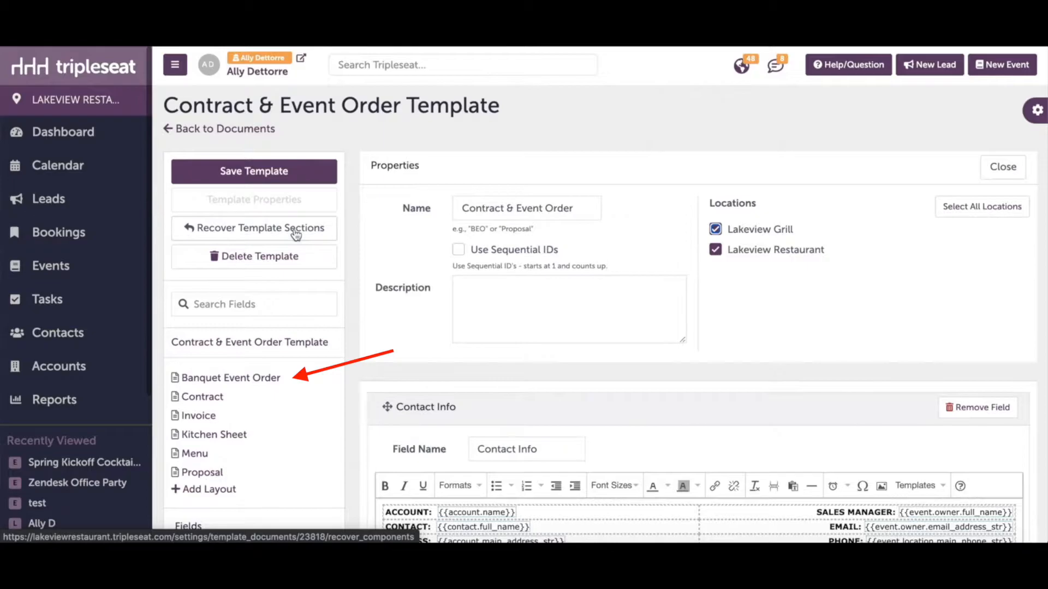
# Step: Add a Textbox field named 'Food Notes' after the Food field
pyautogui.scroll(-3)
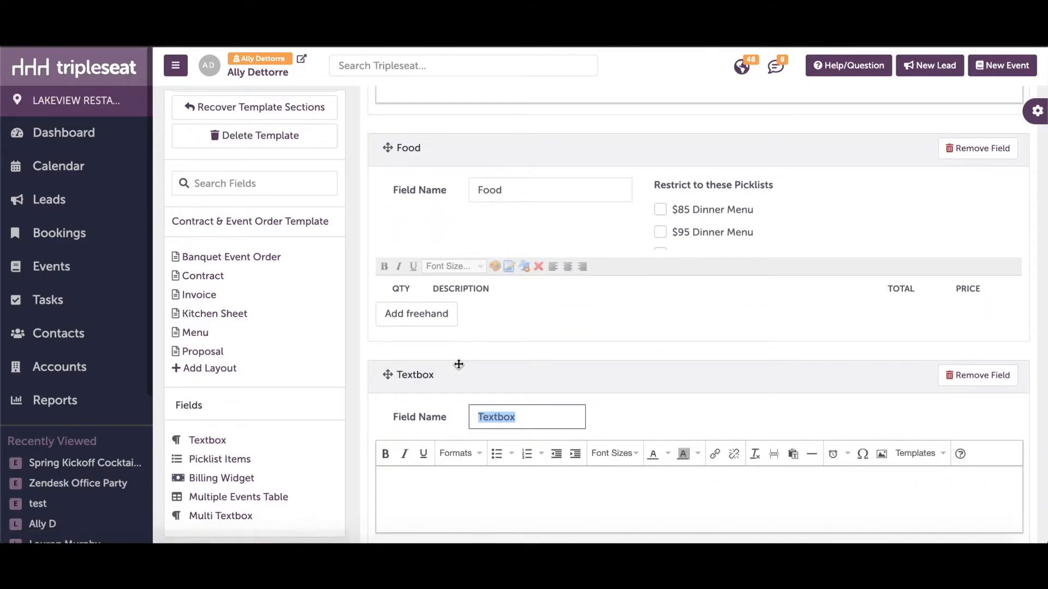
pyautogui.write('Food Notes')
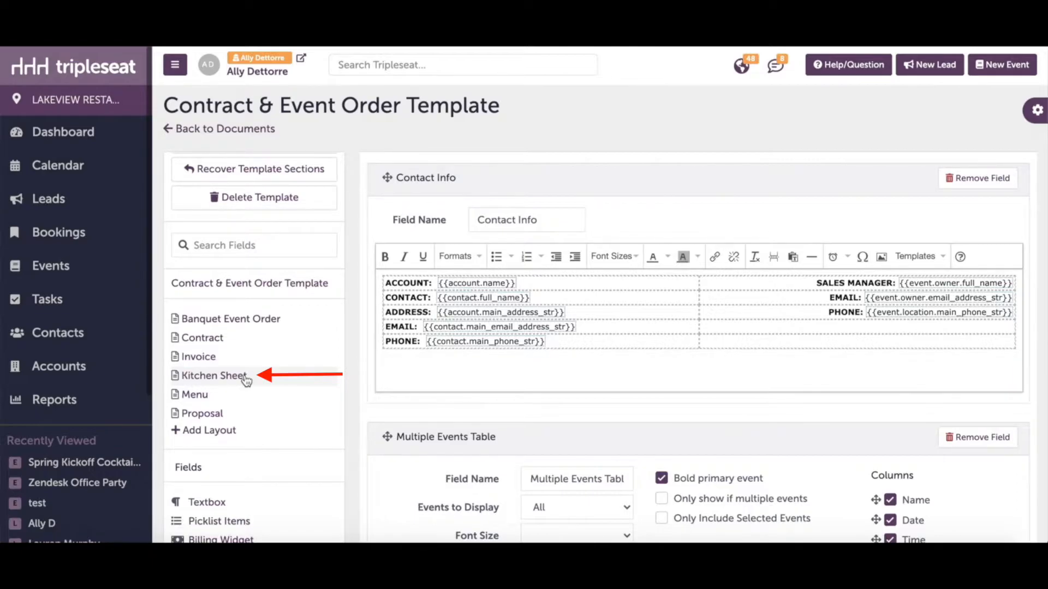
# Step: Edit the Kitchen Sheet layout and locate Food Notes among its layout items
pyautogui.click(214, 375)
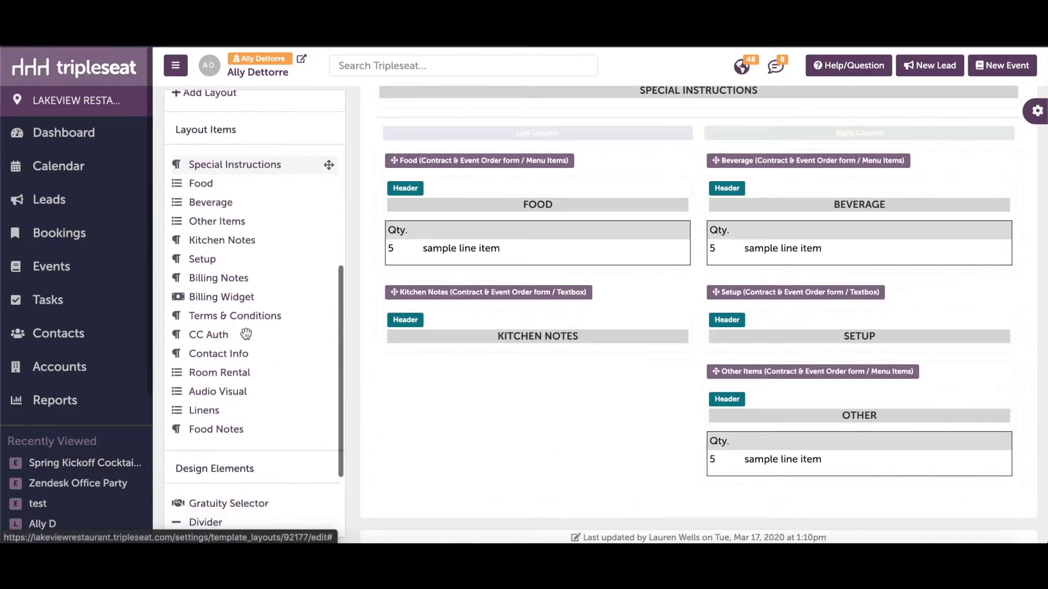
pyautogui.scroll(-3)
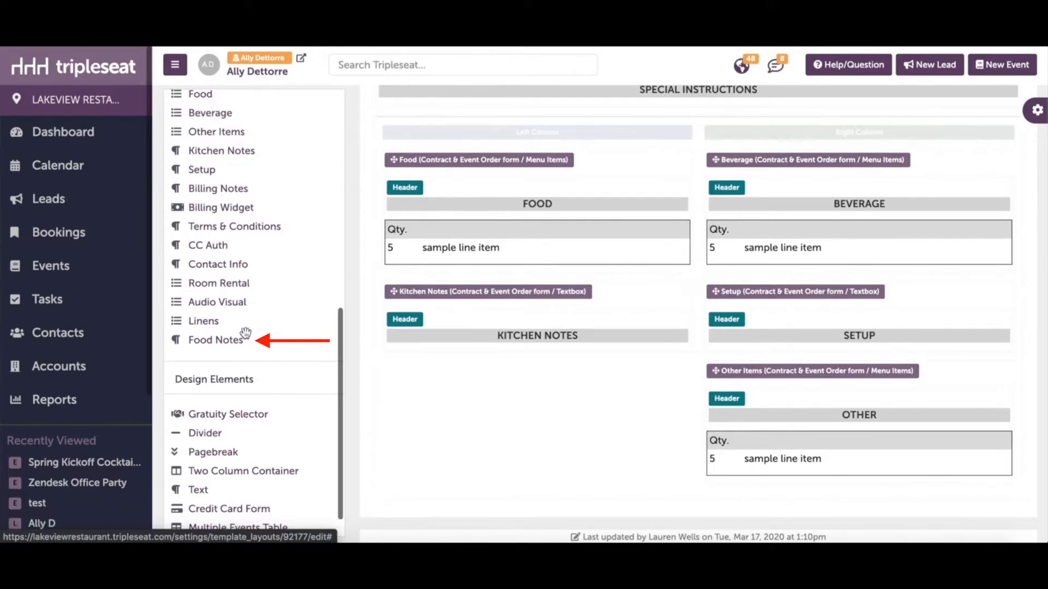
# Step: Place Food Notes below Food with a FOOD NOTES header and save the layout
pyautogui.moveTo(216, 340); pyautogui.dragTo(498, 468)
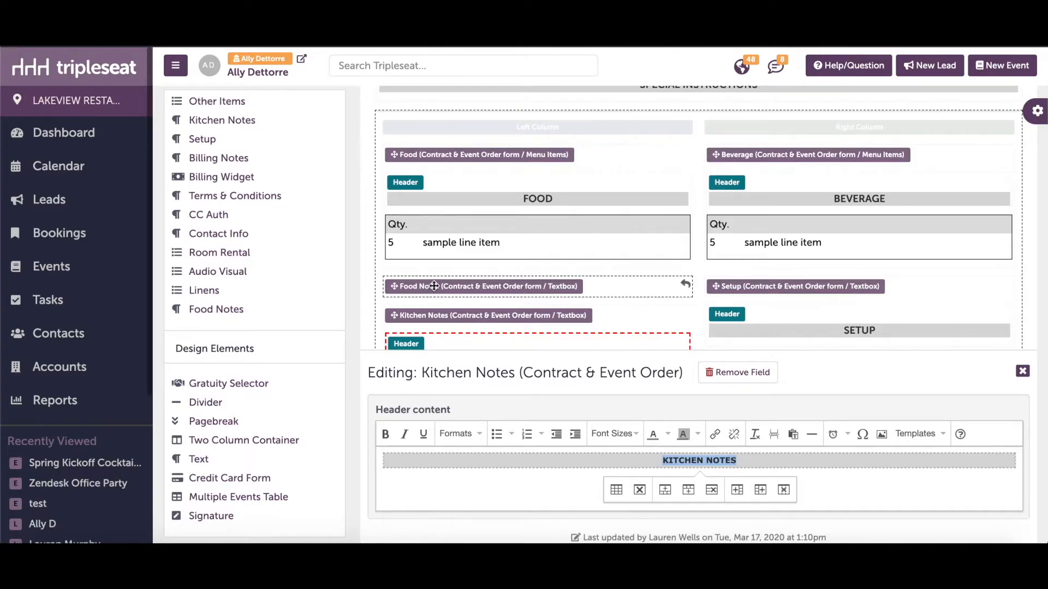
pyautogui.click(483, 286)
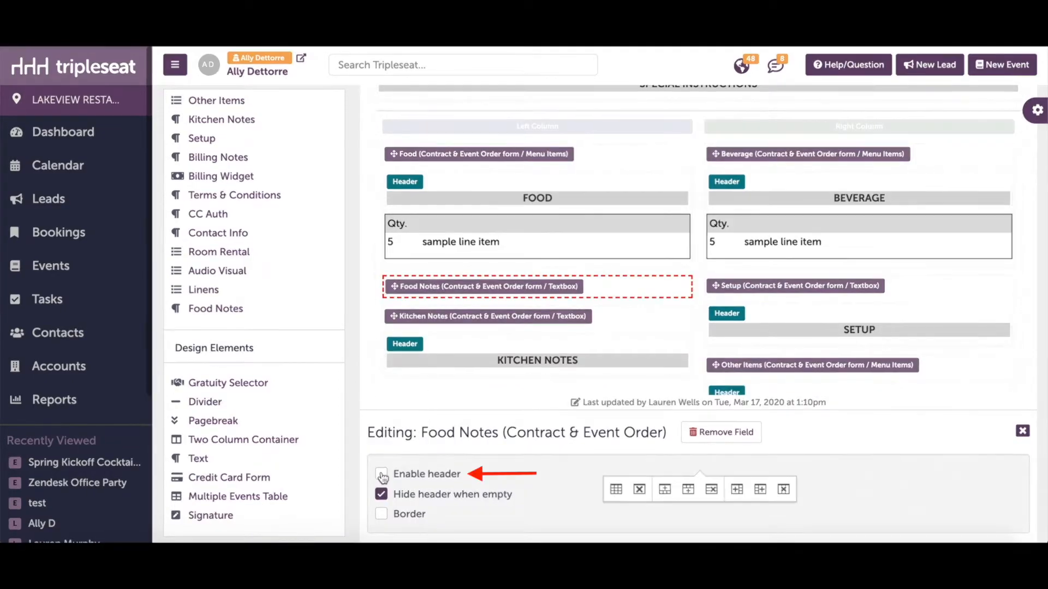
pyautogui.click(381, 475)
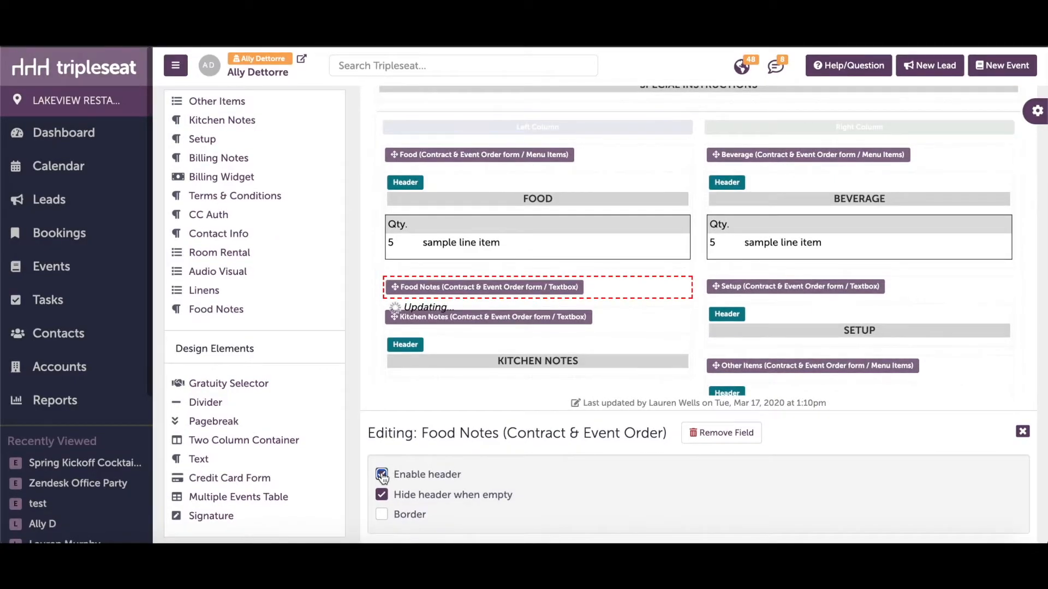
pyautogui.click(382, 475)
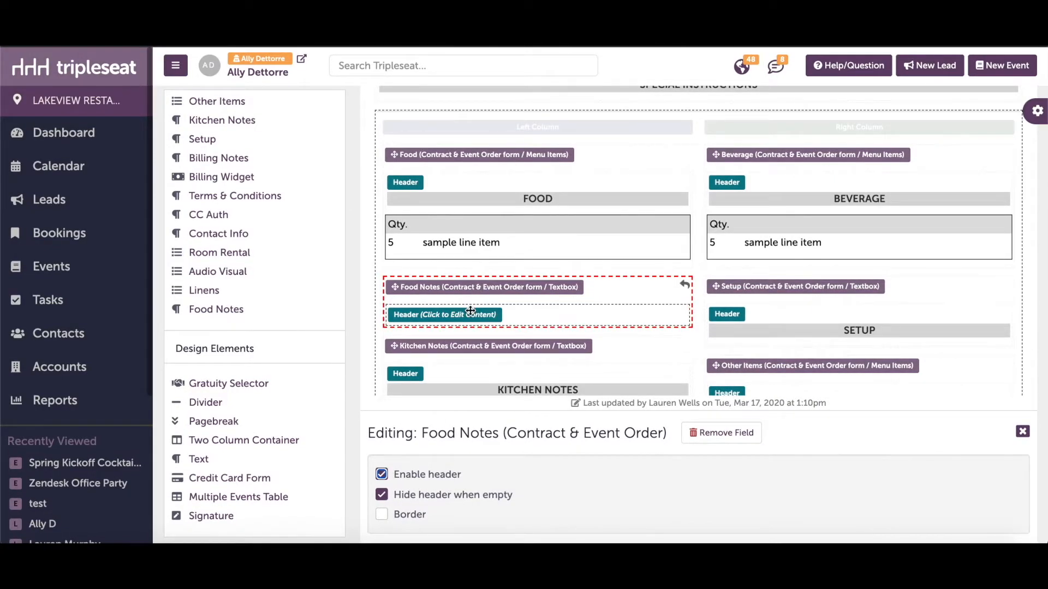
pyautogui.click(444, 315)
pyautogui.write('FOOD NOTES')
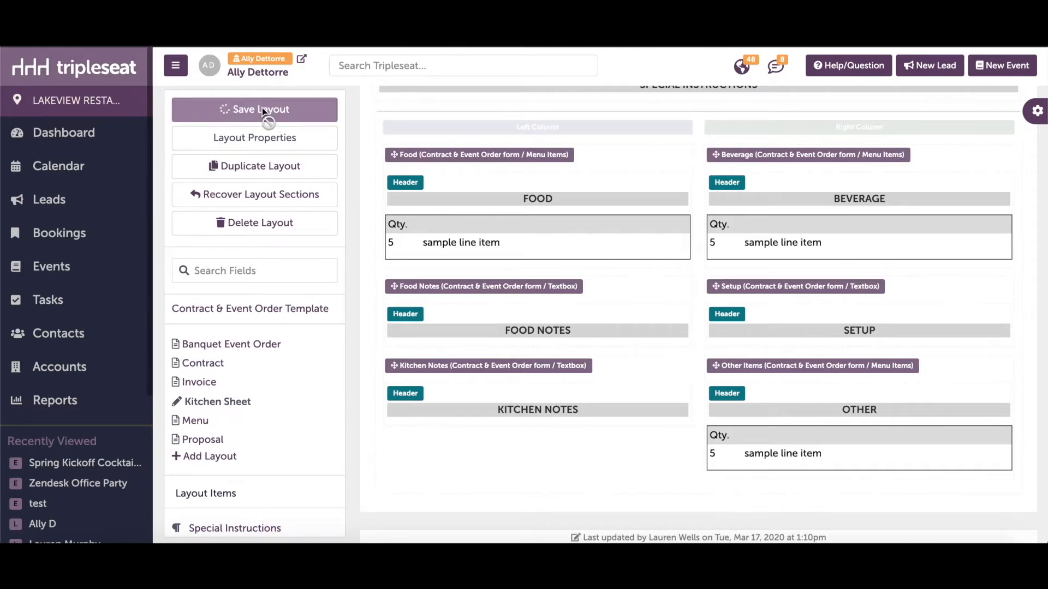
pyautogui.click(254, 109)
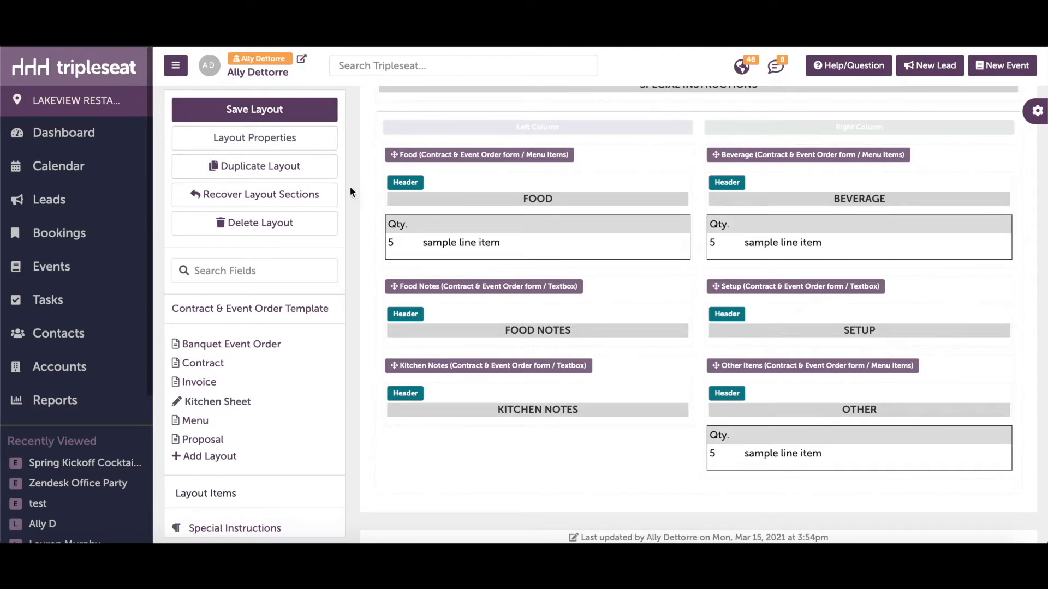
pyautogui.moveTo(358, 203)
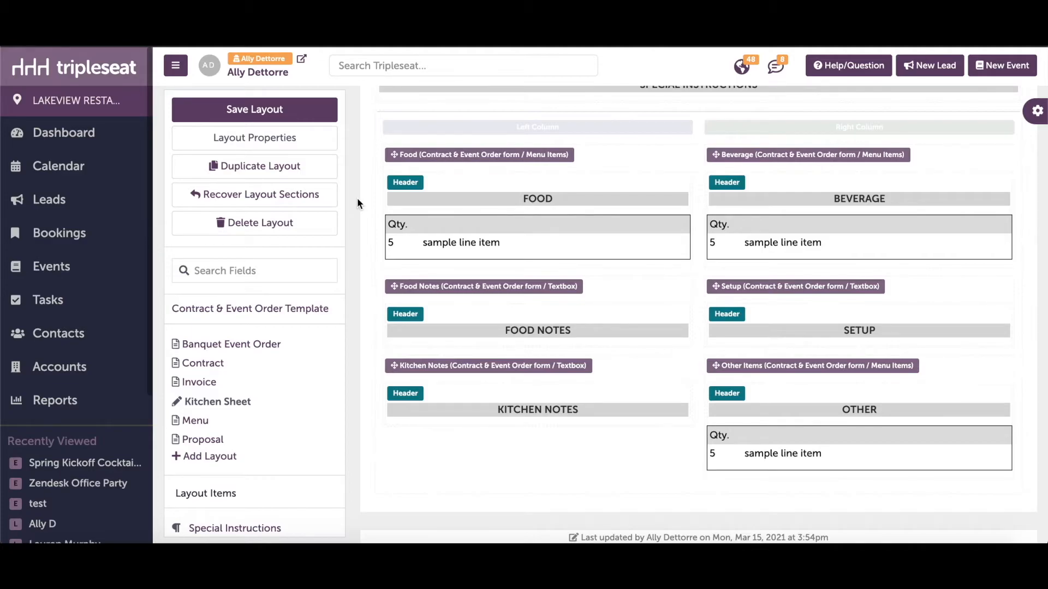
# Step: Edit the Contract layout from the template's layouts list
pyautogui.click(201, 362)
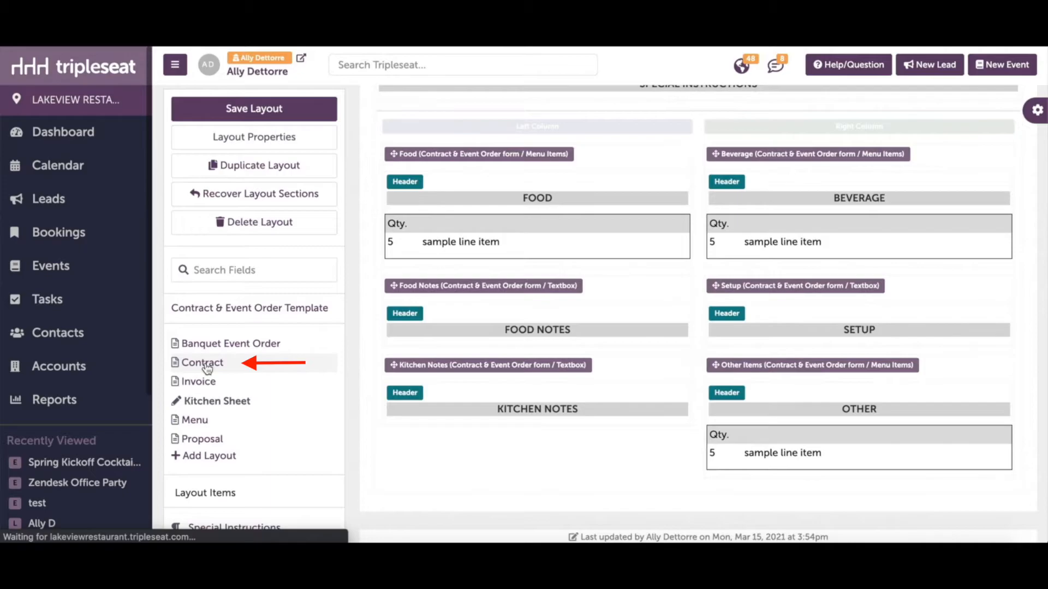
pyautogui.click(203, 363)
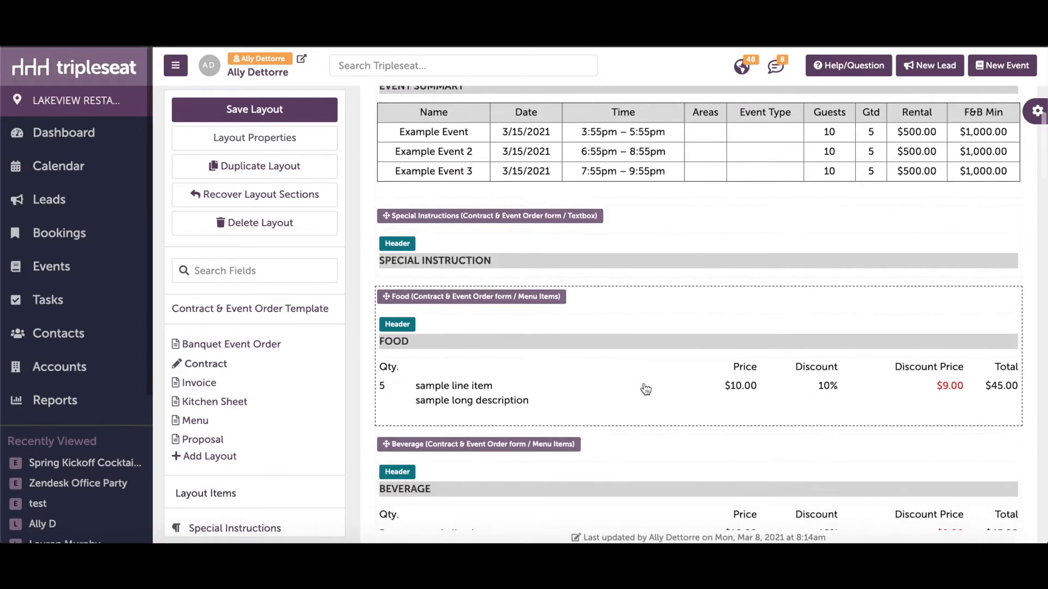
# Step: Hide prices and add a border on the Contract layout's Audio Visual block
pyautogui.scroll(-3)
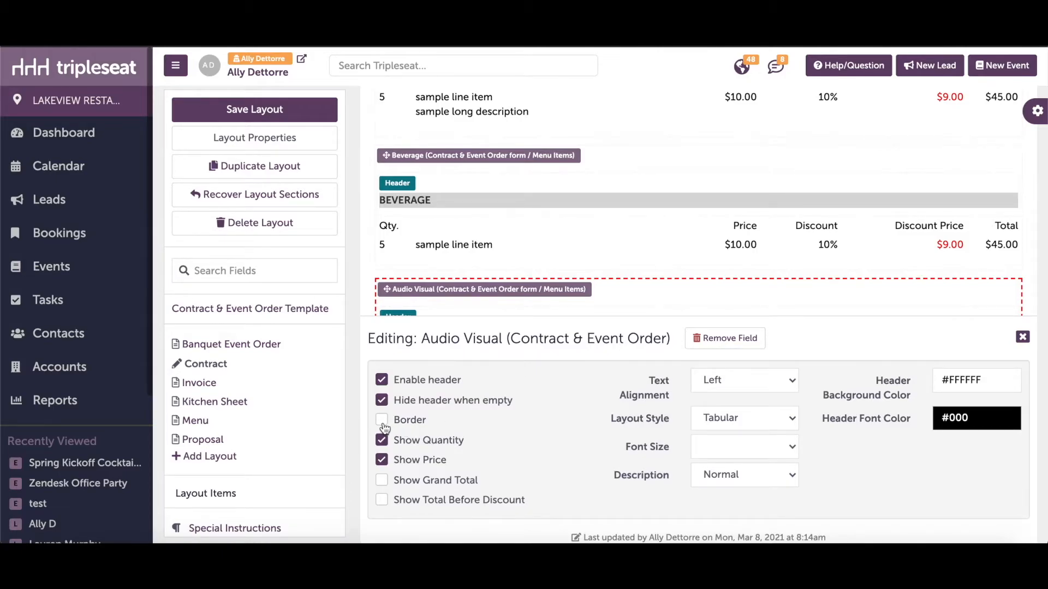
pyautogui.click(382, 459)
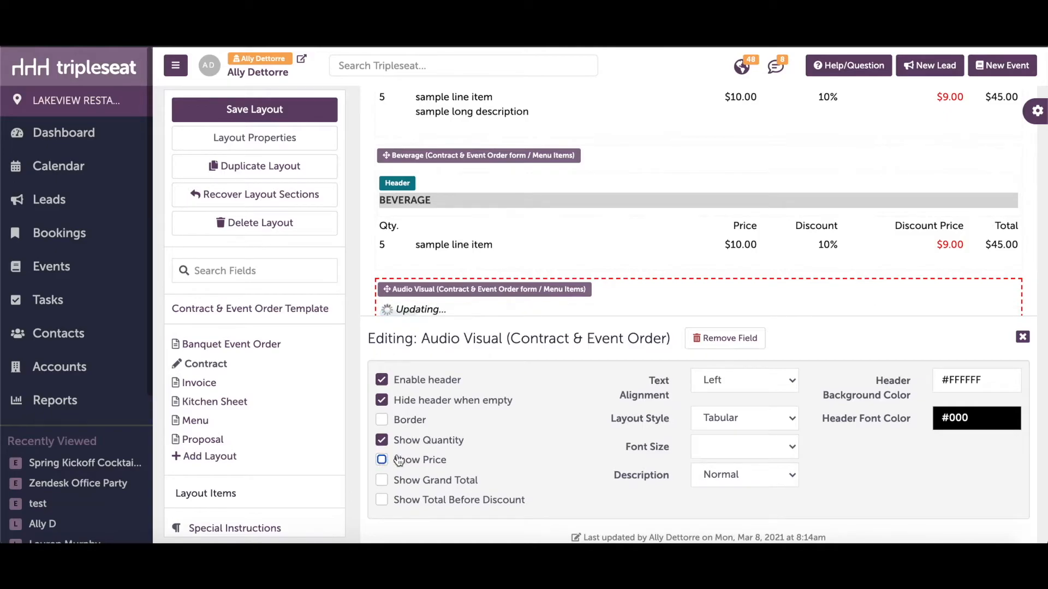
pyautogui.click(382, 419)
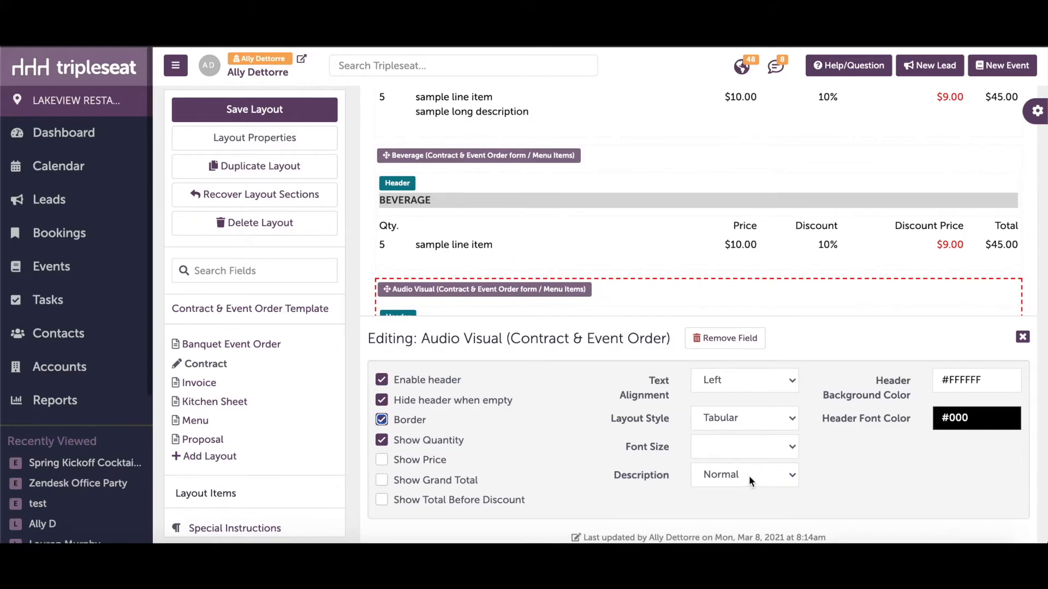
pyautogui.click(743, 475)
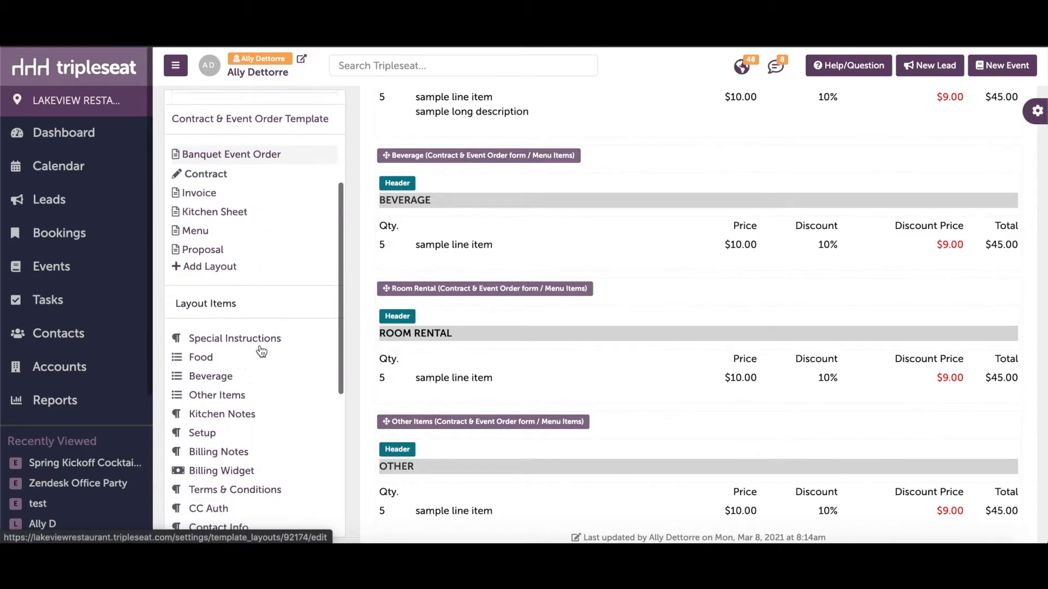
pyautogui.scroll(-3)
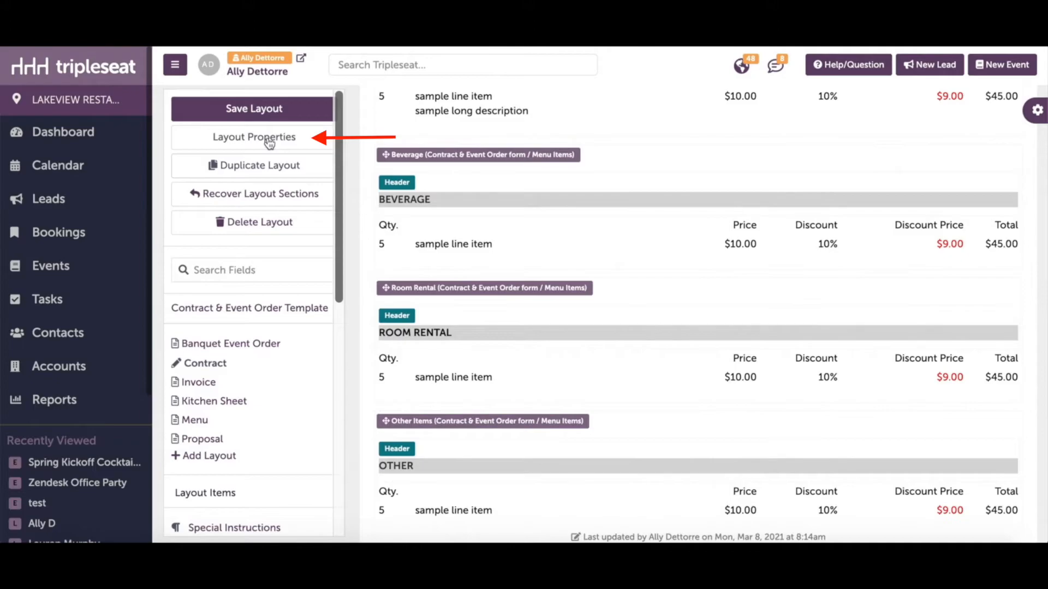
# Step: In the Contract layout's properties, toggle Internal only on and back off, leaving it unchecked
pyautogui.click(254, 136)
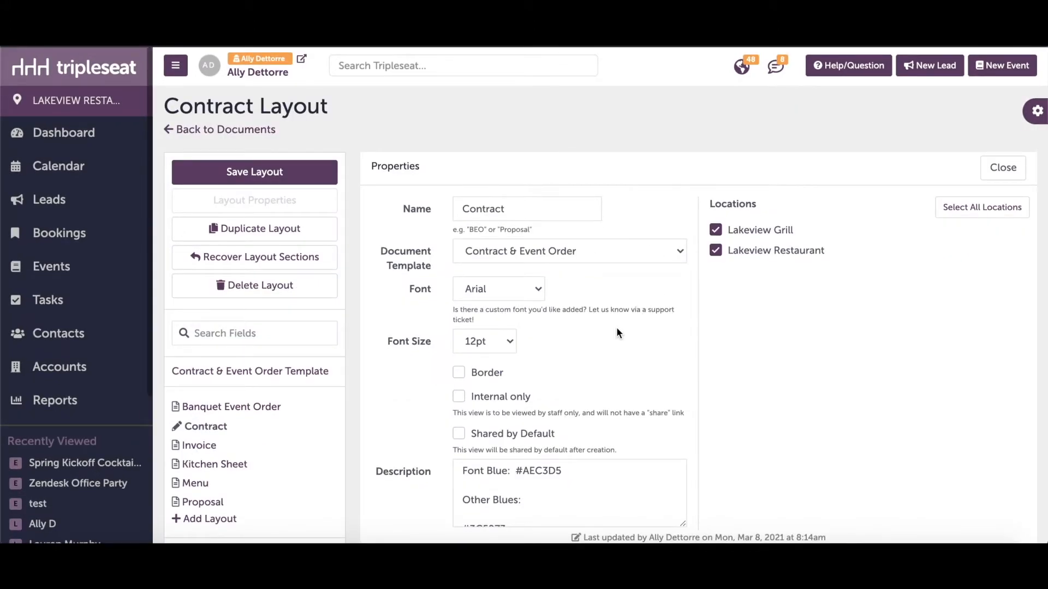
pyautogui.scroll(-3)
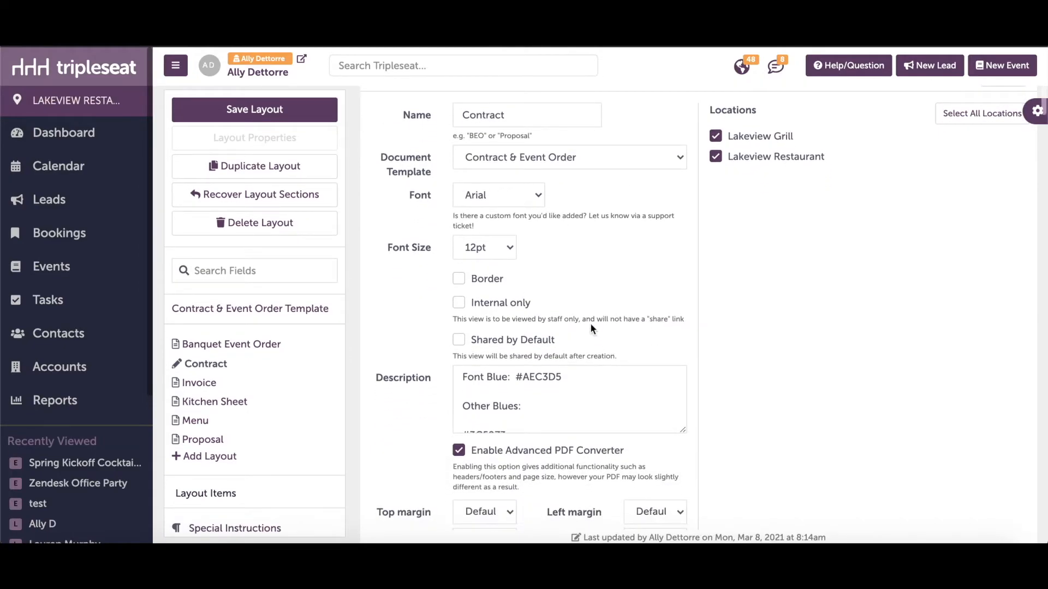
pyautogui.scroll(-3)
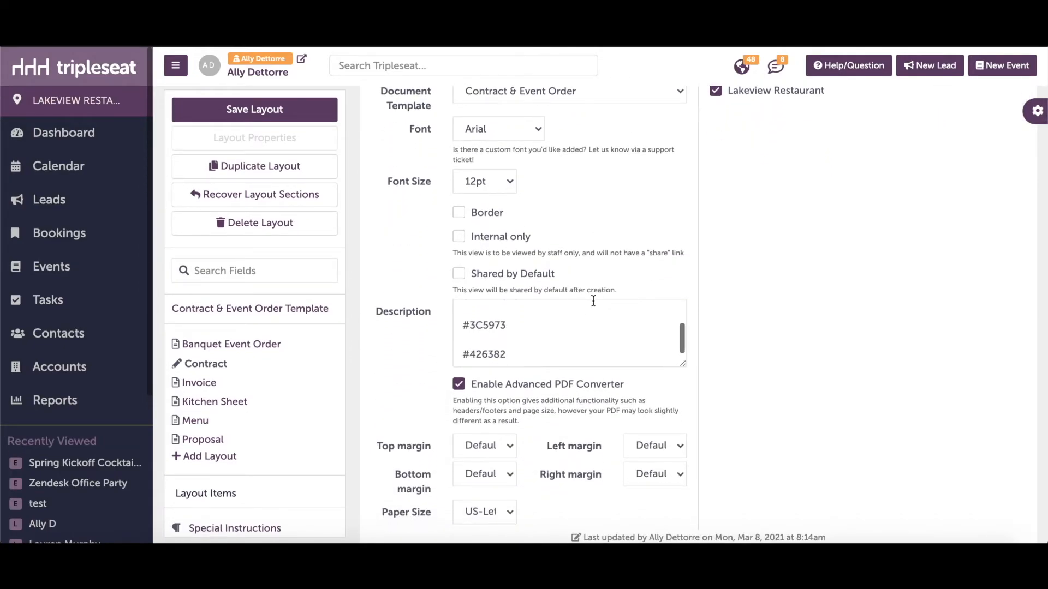
pyautogui.scroll(-3)
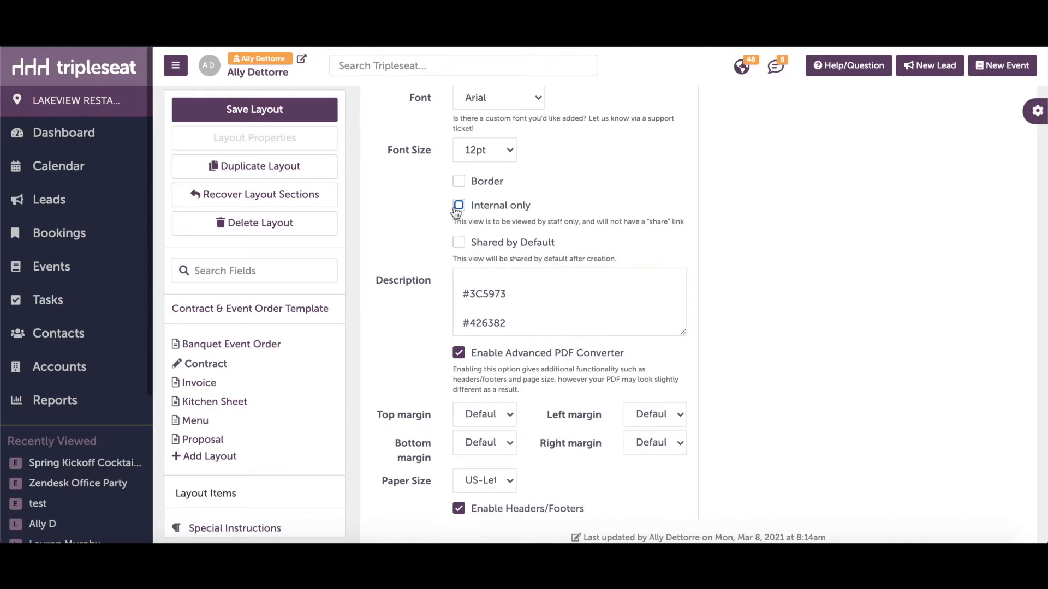
pyautogui.click(459, 205)
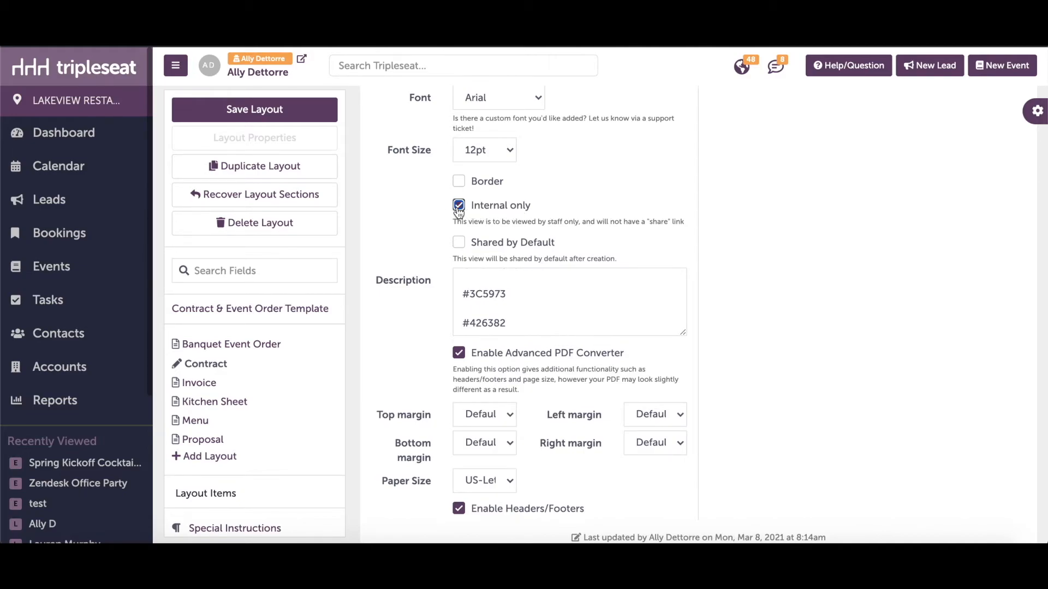
pyautogui.click(460, 206)
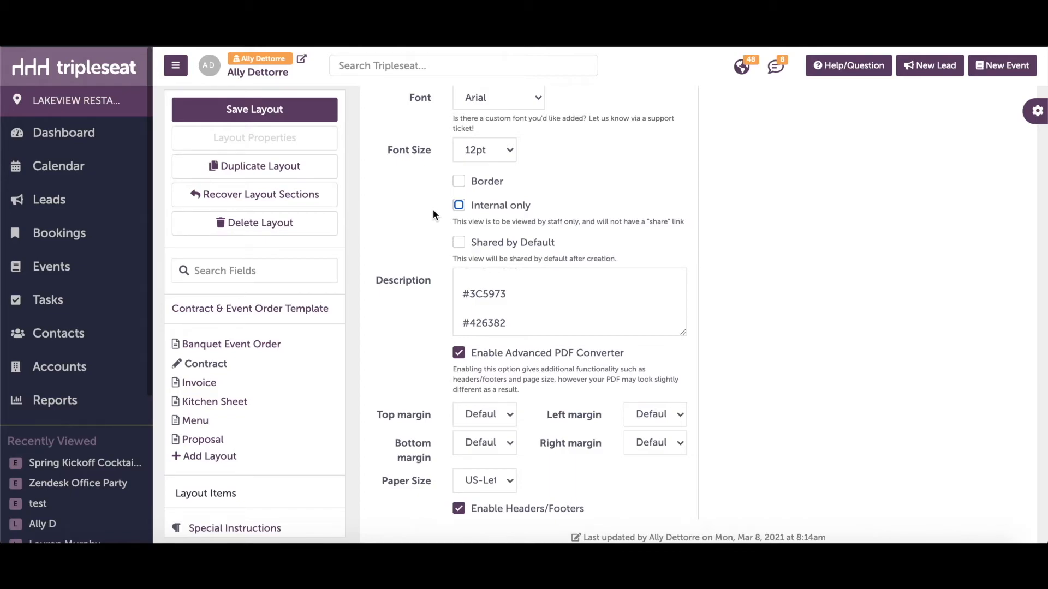
# Step: Scroll the layout properties down to the Headers/Footers section
pyautogui.scroll(-3)
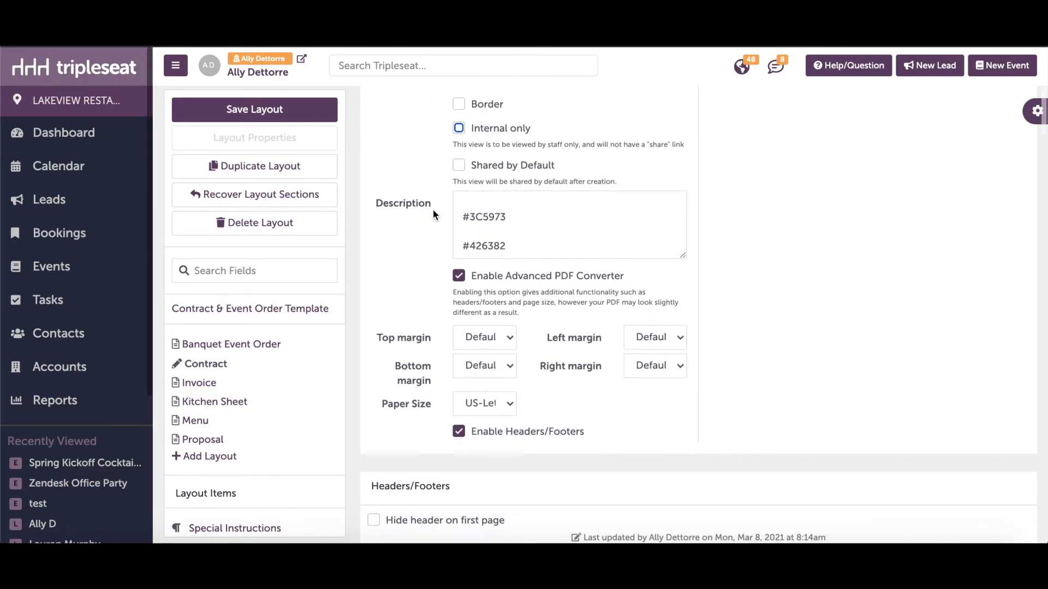
pyautogui.scroll(-3)
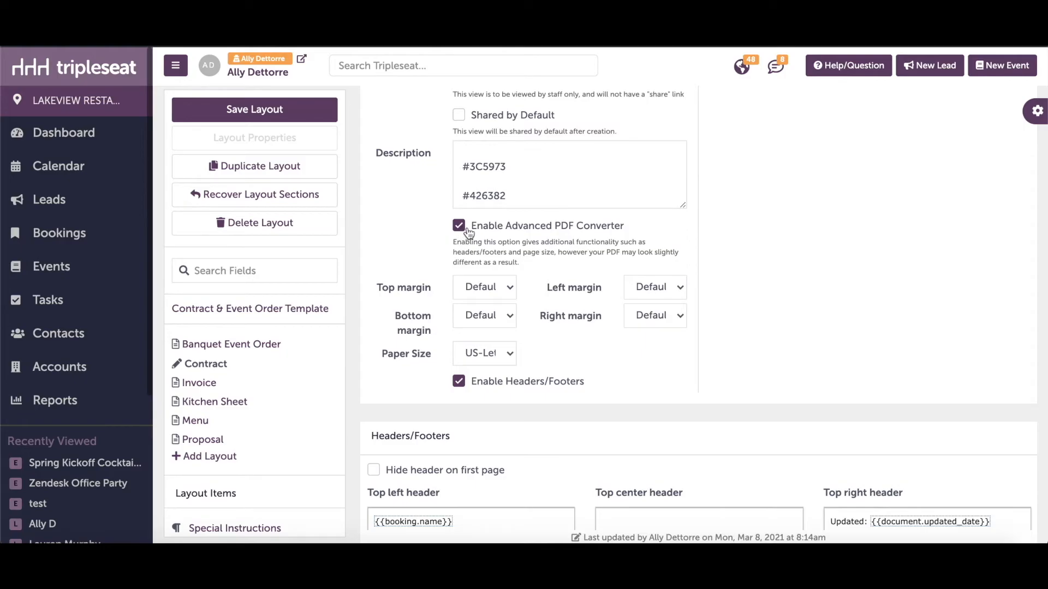
pyautogui.moveTo(529, 235)
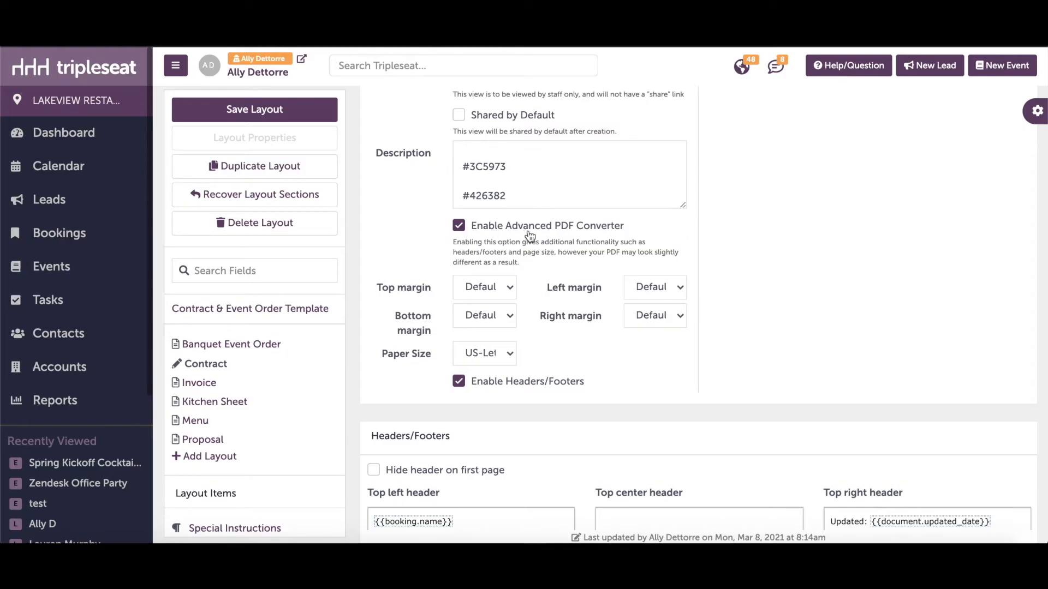
pyautogui.scroll(-3)
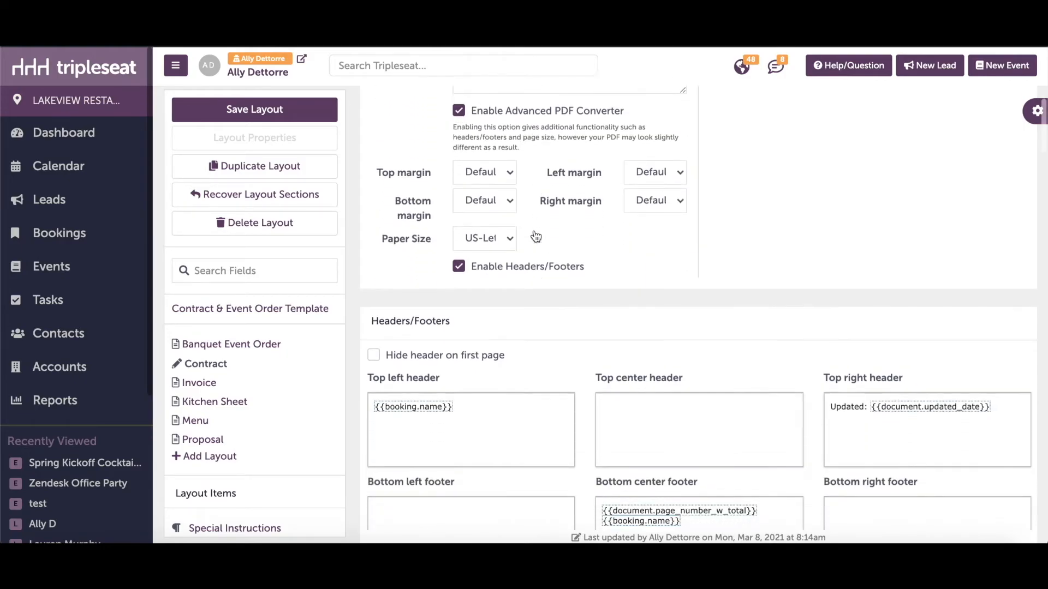
pyautogui.scroll(-3)
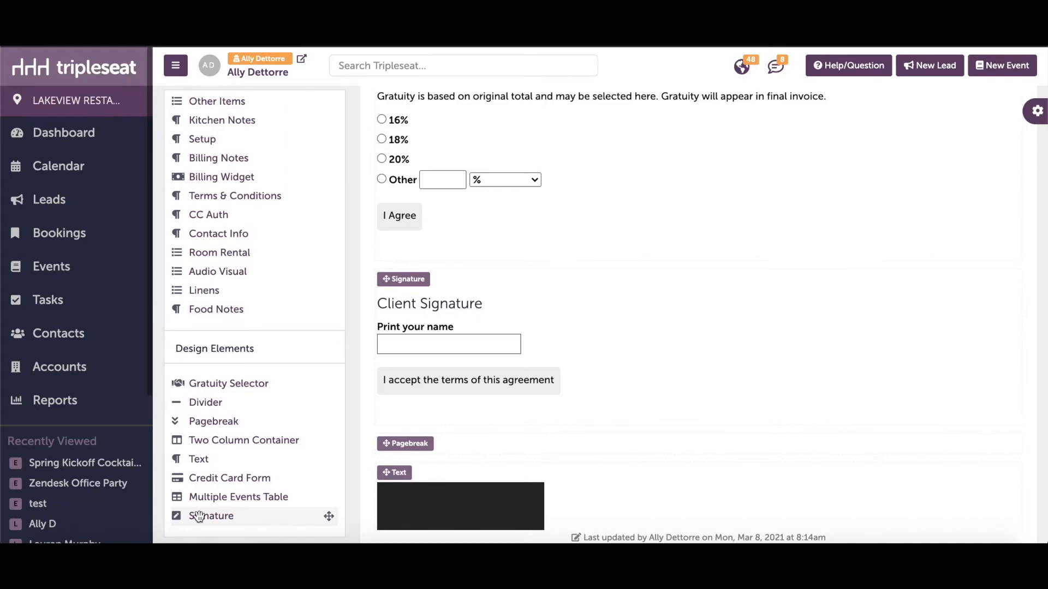
pyautogui.moveTo(328, 516)
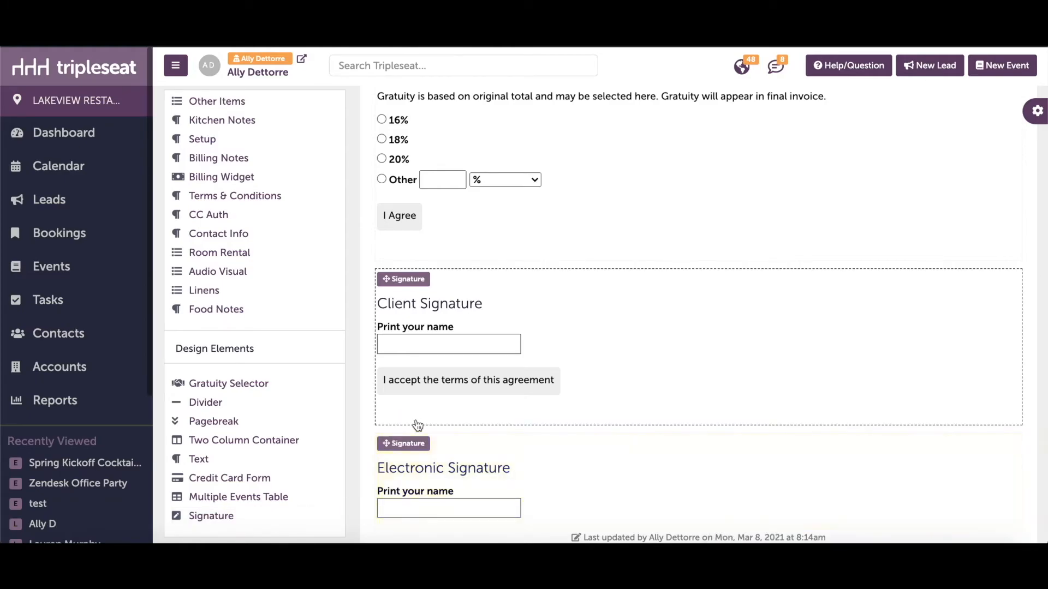
# Step: Review the new Electronic Signature block's settings below Client Signature and close them unchanged
pyautogui.scroll(-3)
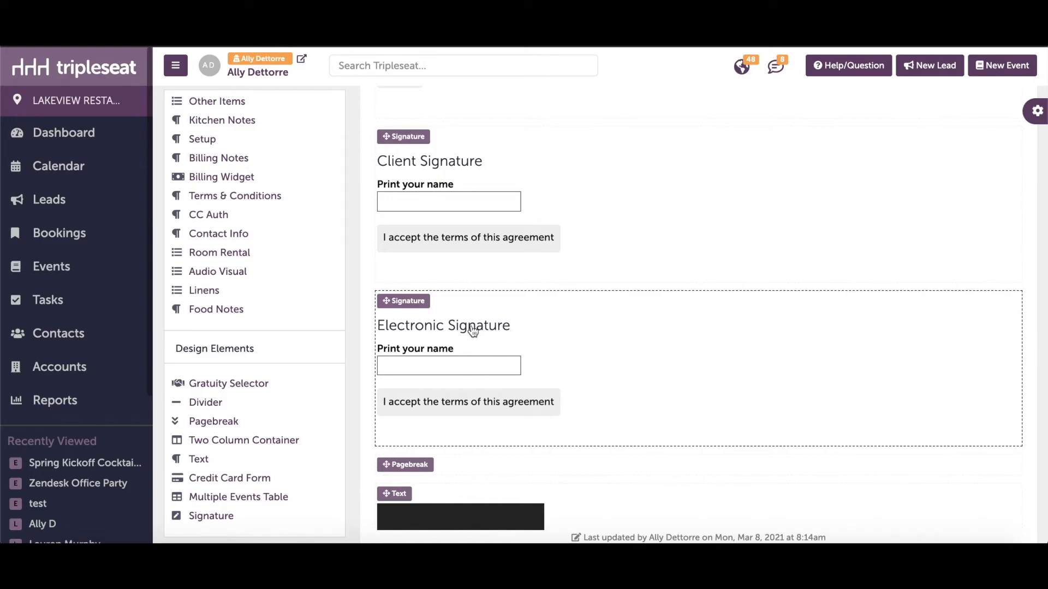
pyautogui.click(444, 325)
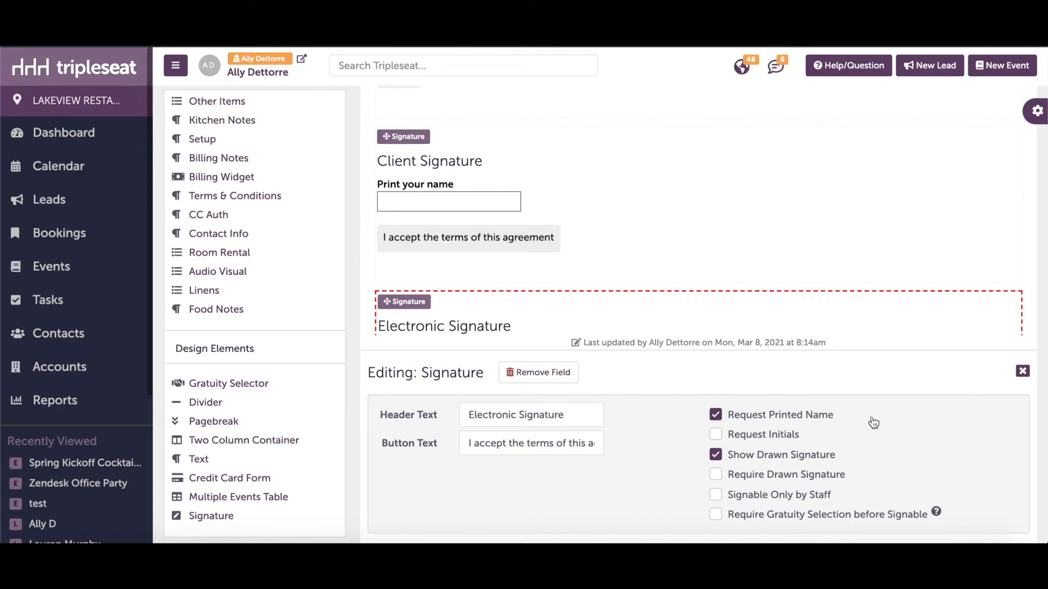
pyautogui.click(1022, 371)
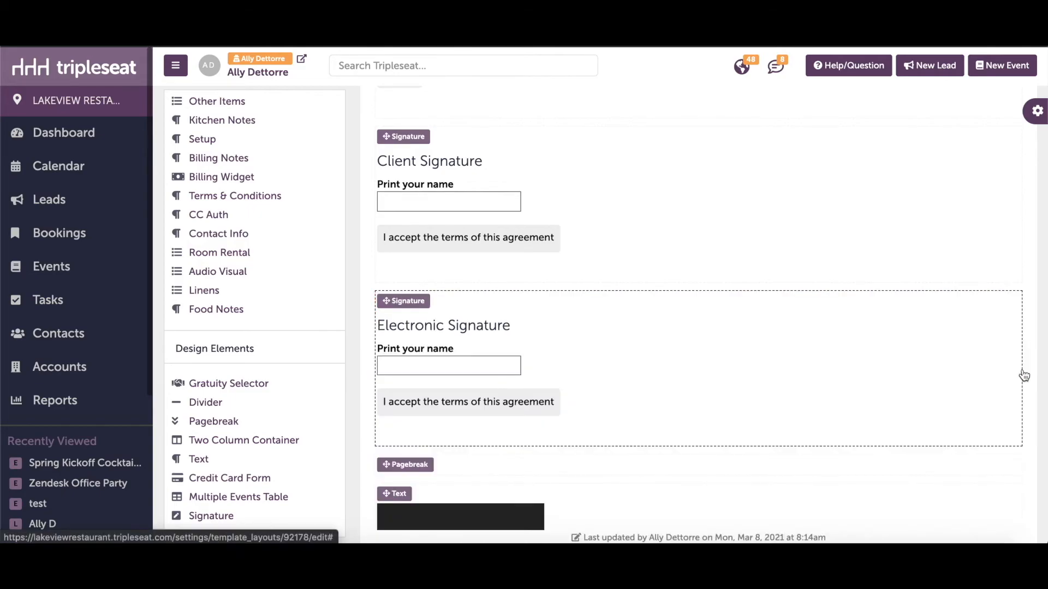
pyautogui.moveTo(922, 379)
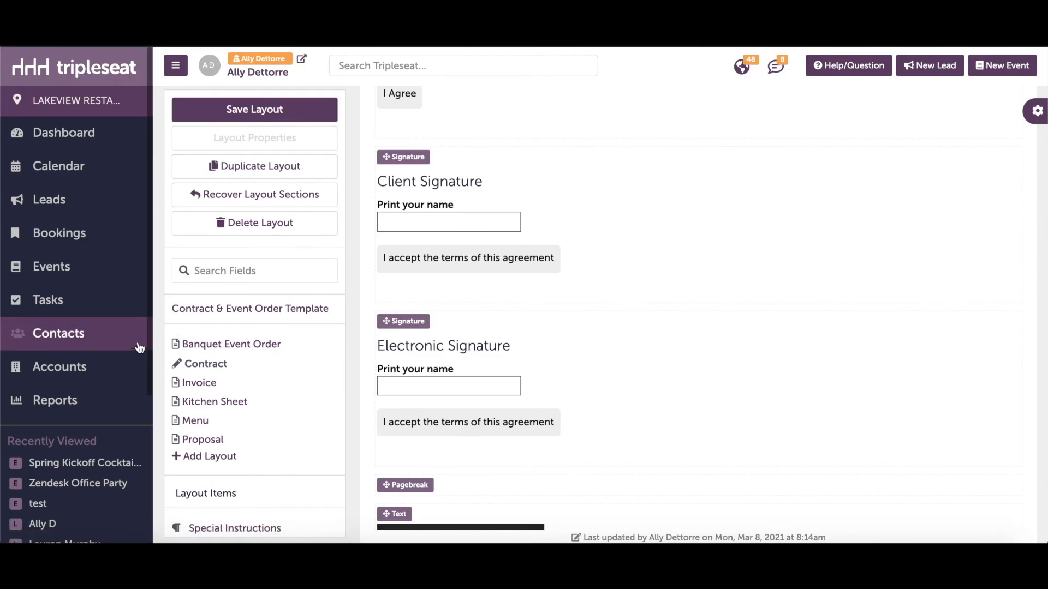
pyautogui.moveTo(85, 463)
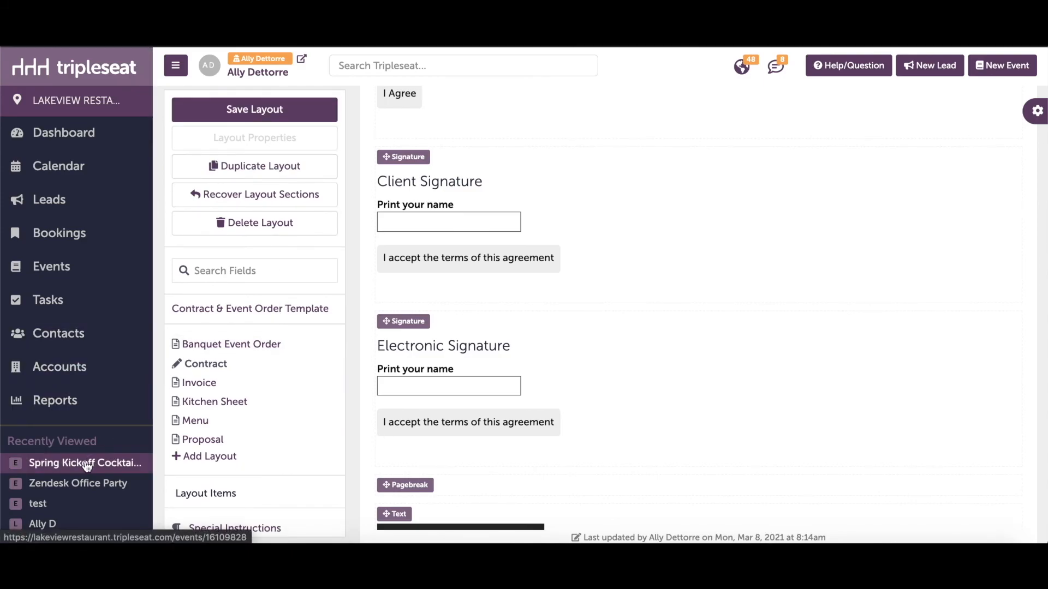
# Step: Add a Contract & Event Order document to the Spring Kickoff Cocktail Party event from its Docs tab
pyautogui.click(85, 463)
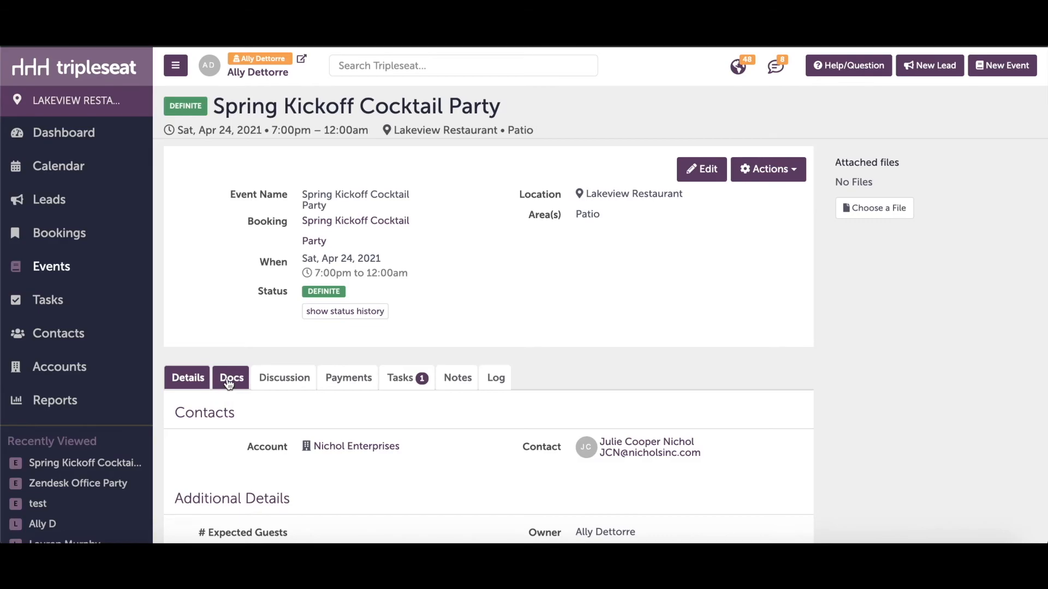
pyautogui.click(733, 413)
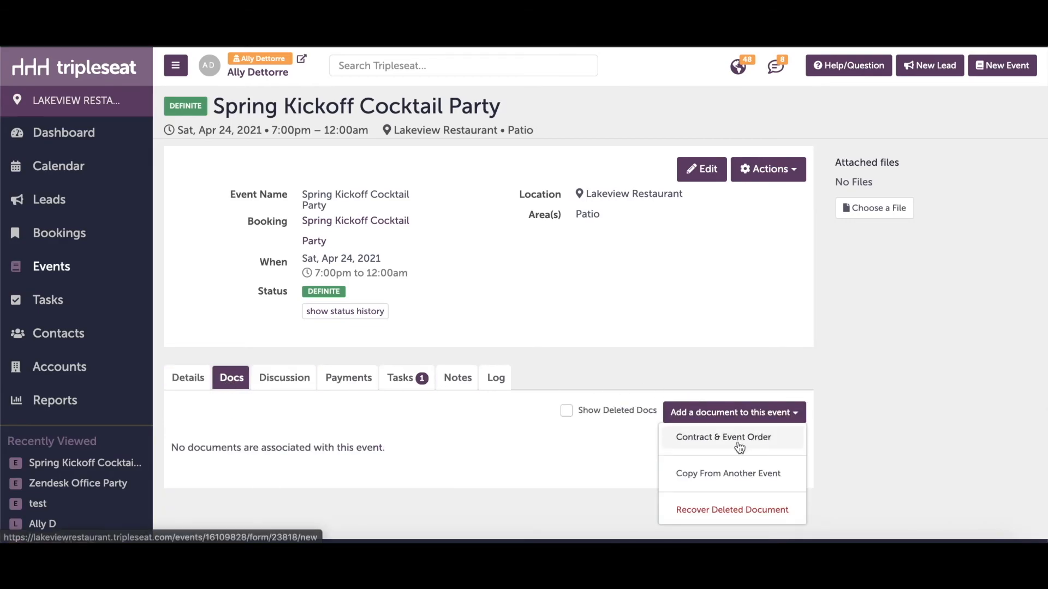
pyautogui.click(723, 437)
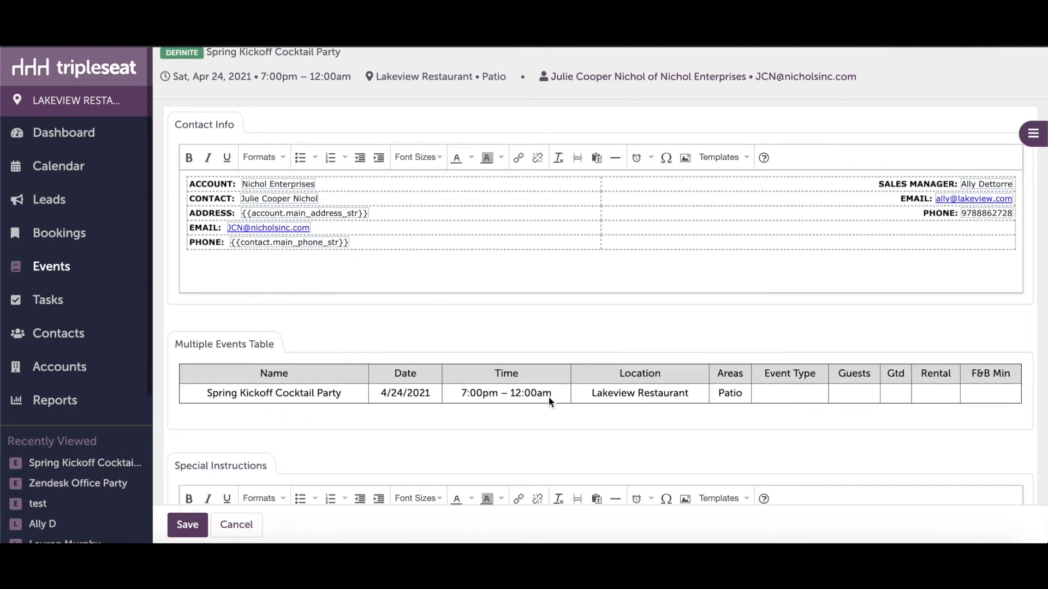
# Step: Enter a menu note in the new document's Food Notes section
pyautogui.scroll(-3)
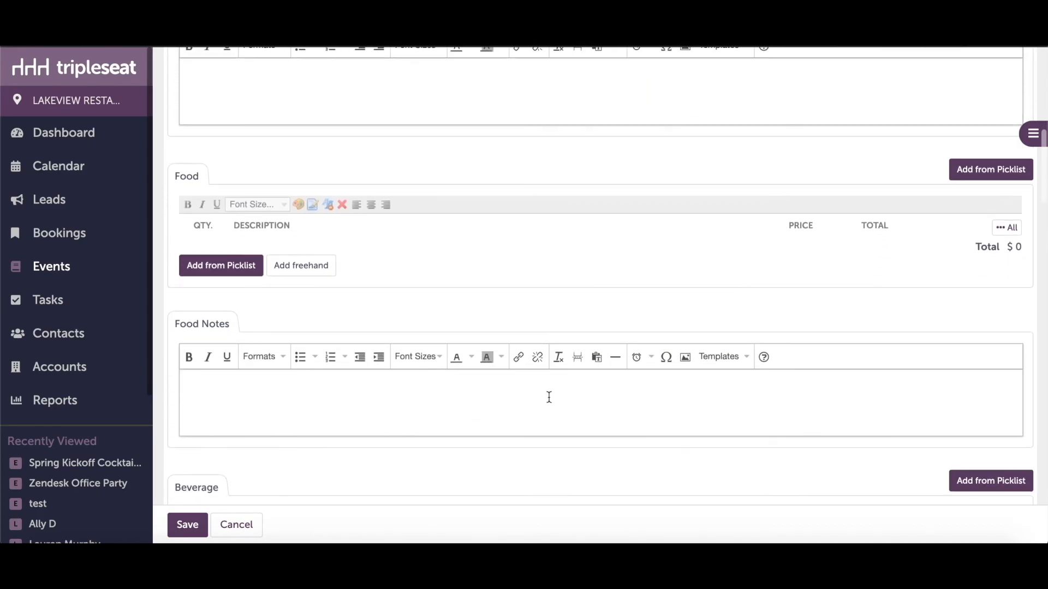
pyautogui.click(221, 266)
pyautogui.write('Menu TB')
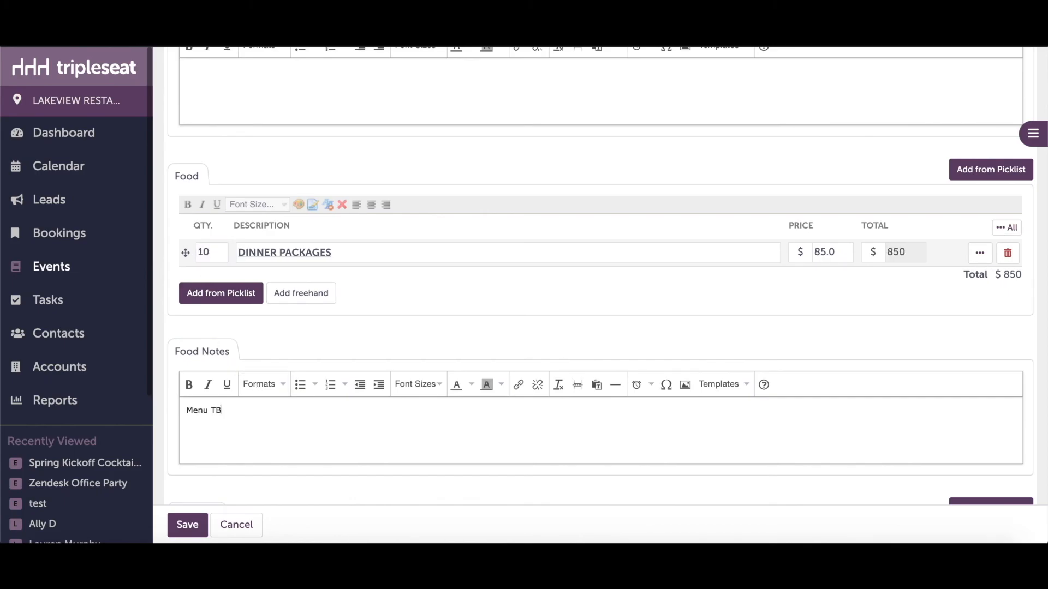
pyautogui.scroll(-3)
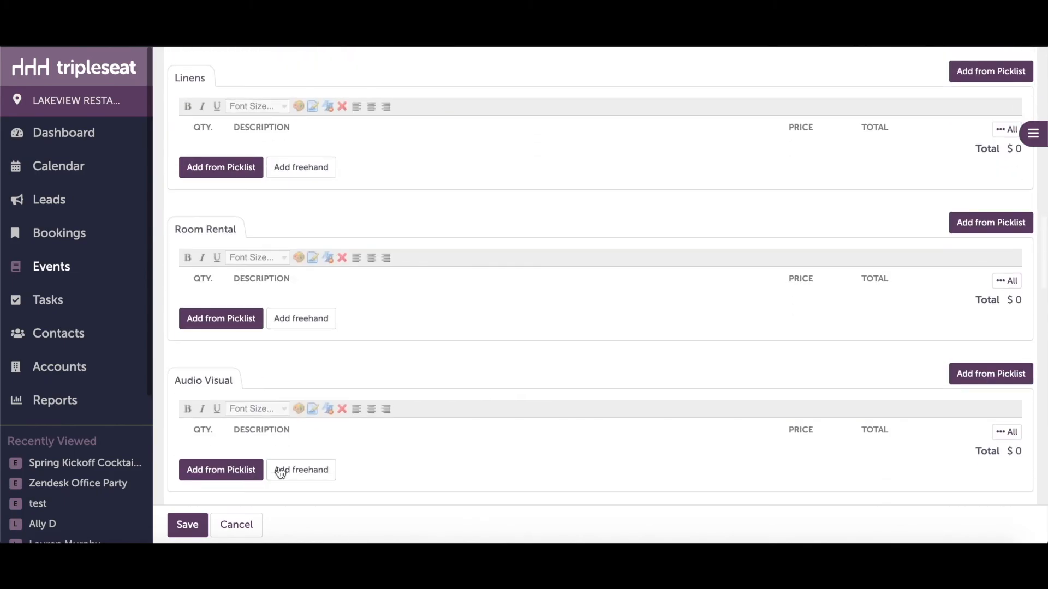